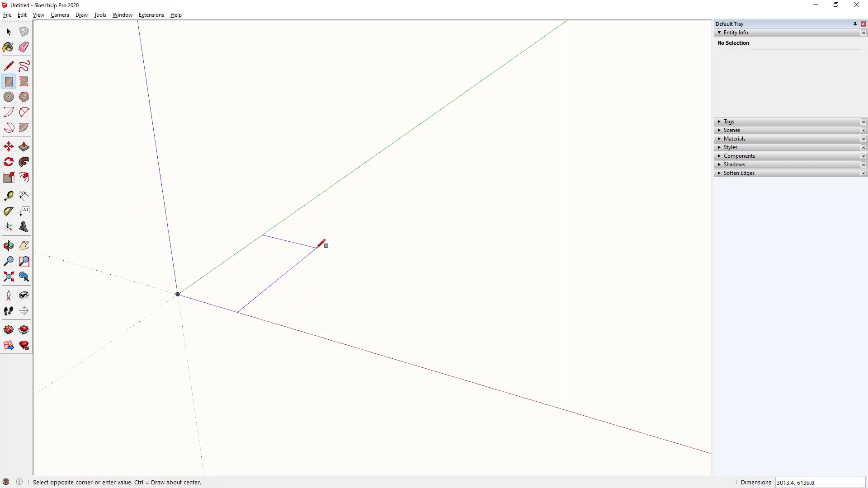
Step: Draw a 4m by 8m floor rectangle, add a 3000x3000 square, cut a corner and erase the seam
{"action": "type", "text": "4m"}
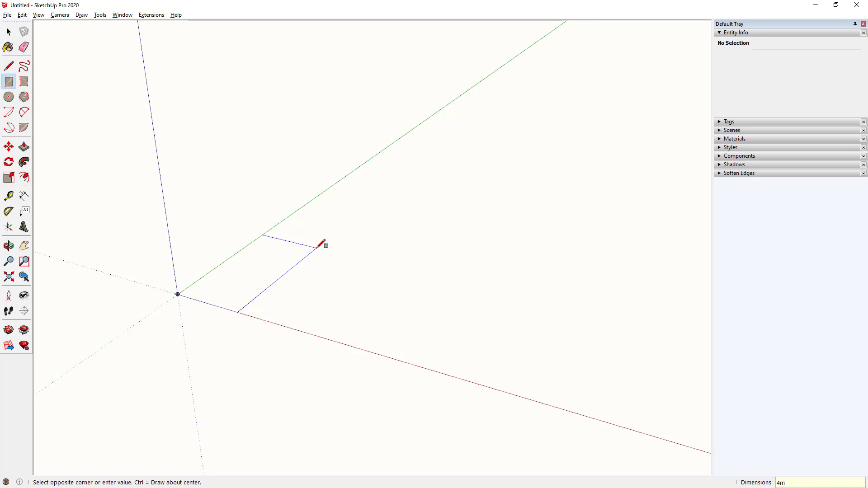
{"action": "left_click", "coordinate": [322, 244]}
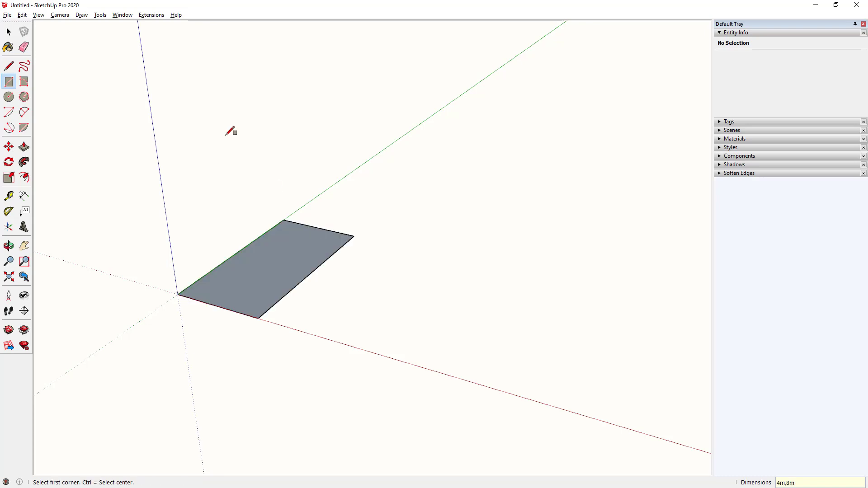
{"action": "left_click", "coordinate": [9, 65]}
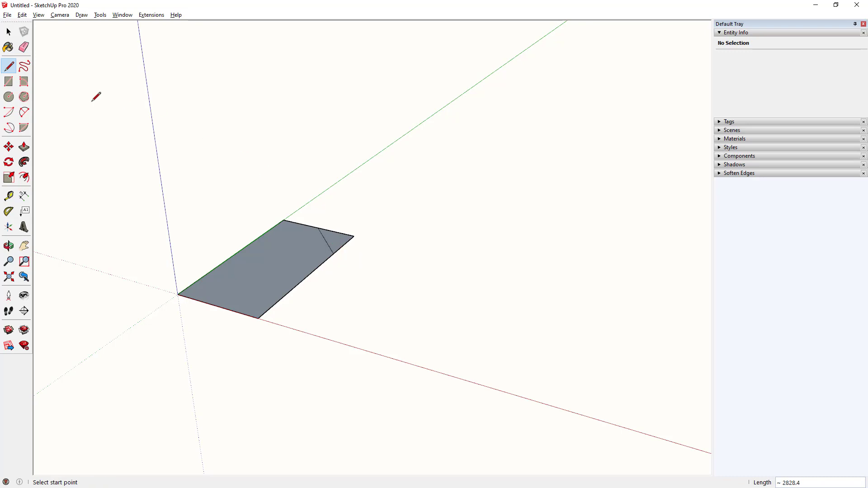
{"action": "left_click", "coordinate": [8, 81]}
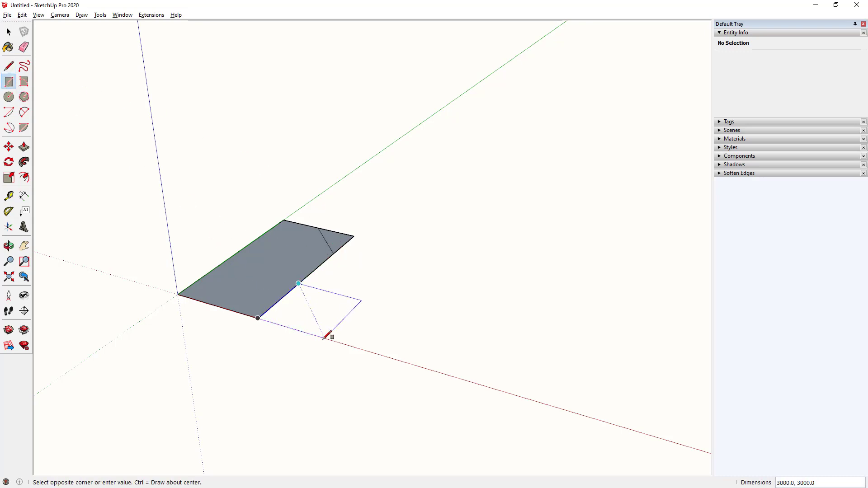
{"action": "left_click", "coordinate": [24, 46]}
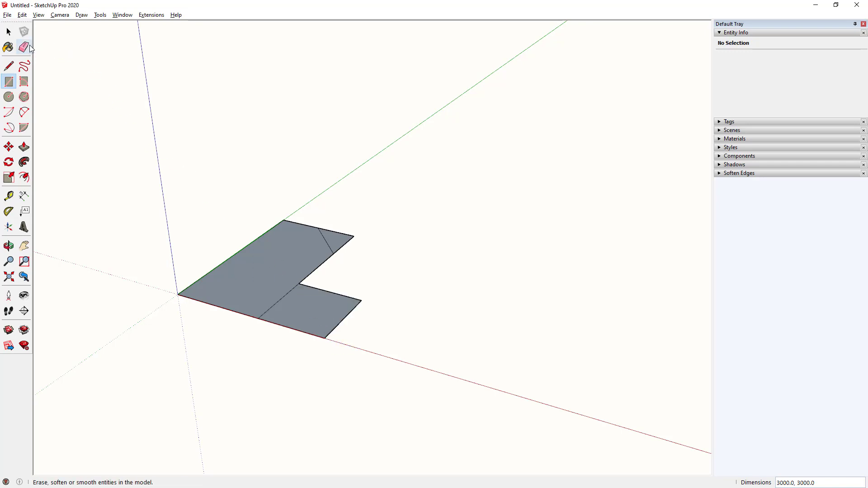
{"action": "left_click", "coordinate": [24, 47]}
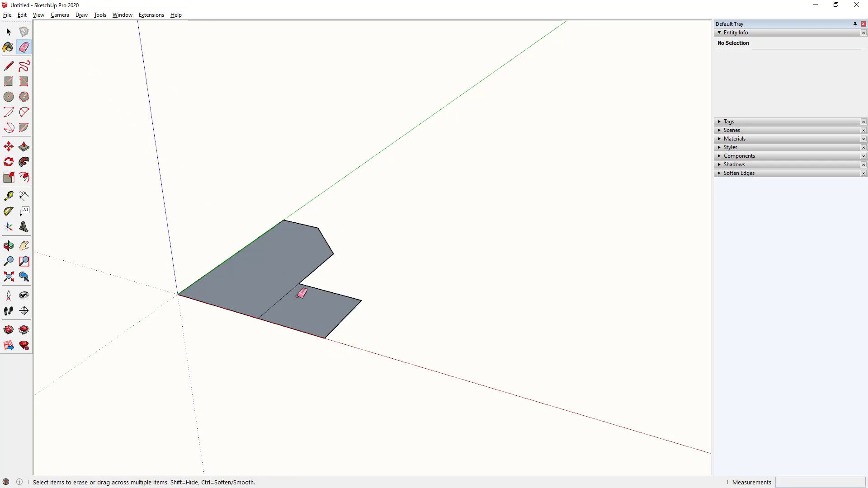
{"action": "left_click", "coordinate": [8, 176]}
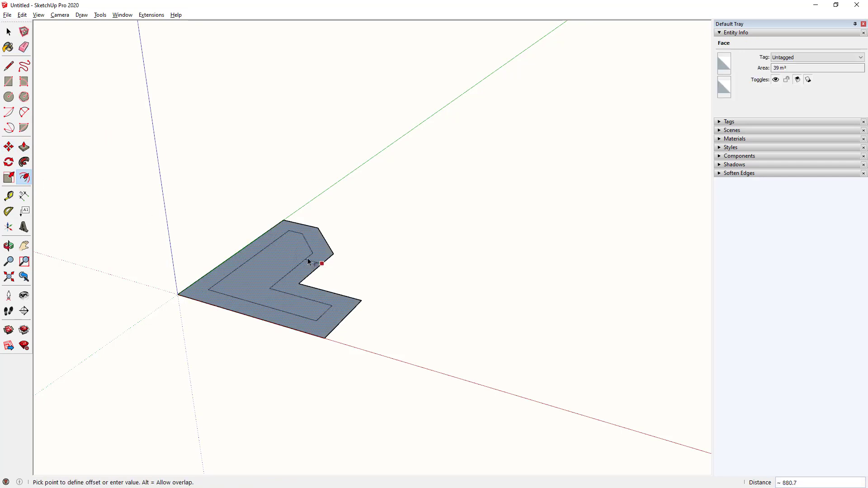
Step: Offset the L-shaped floor outline by 220, group it, and push/pull the walls up
{"action": "left_click", "coordinate": [321, 264]}
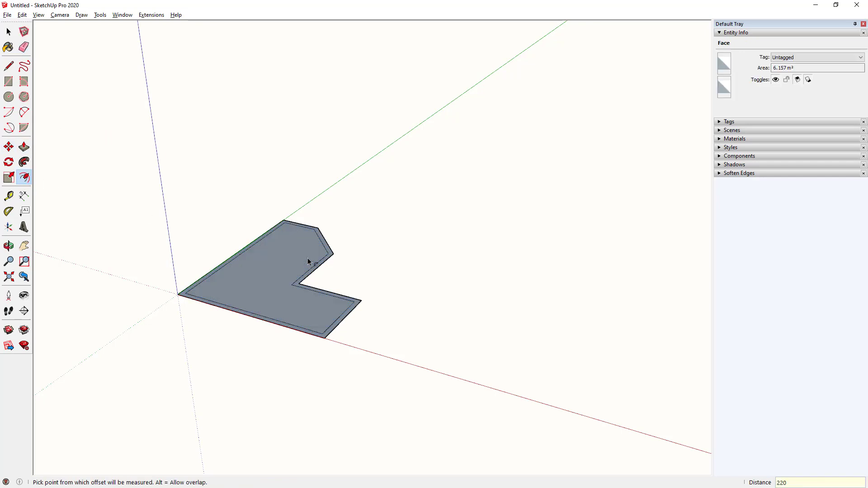
{"action": "left_click", "coordinate": [8, 31]}
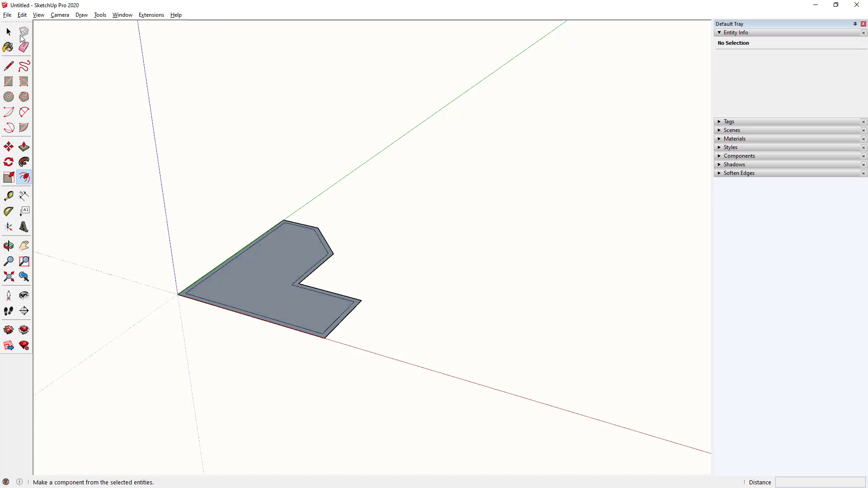
{"action": "left_click", "coordinate": [8, 32]}
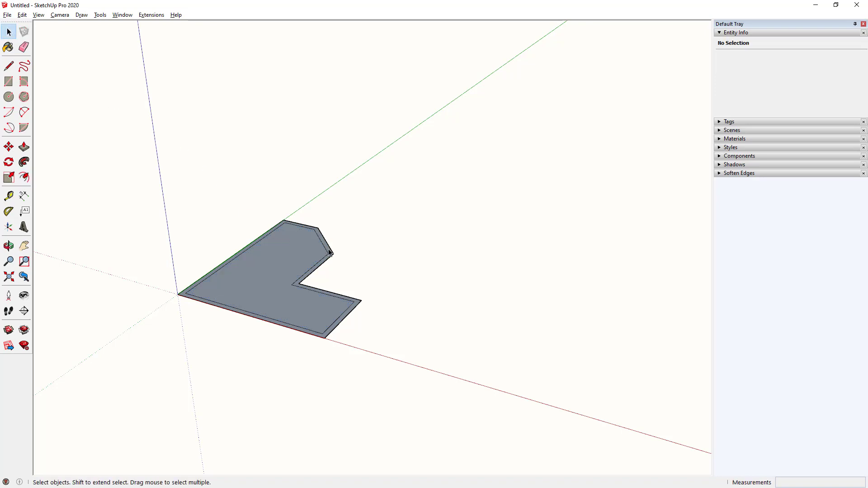
{"action": "right_click", "coordinate": [329, 253]}
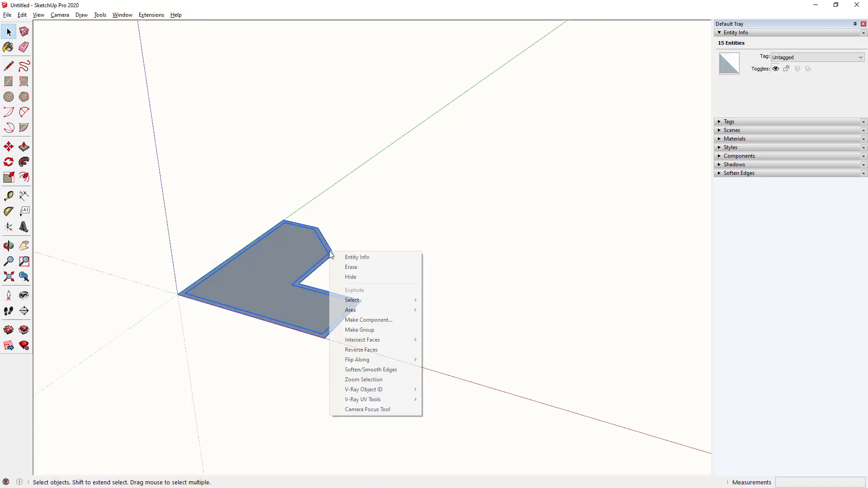
{"action": "left_click", "coordinate": [359, 329]}
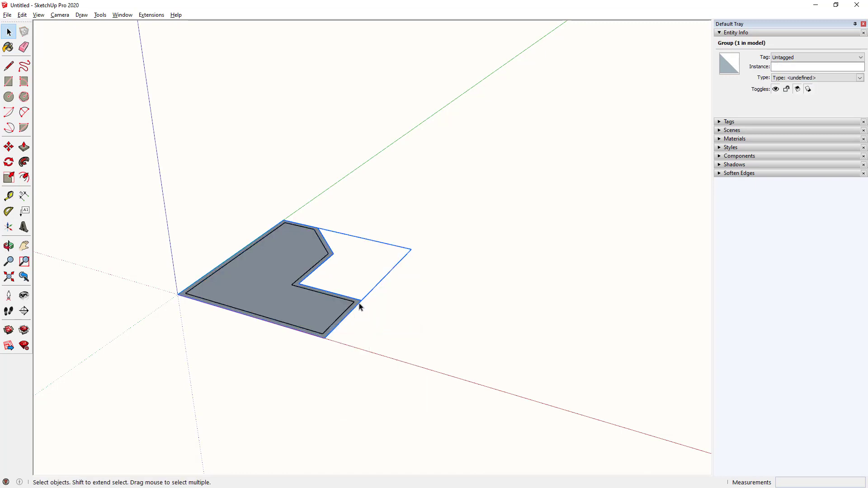
{"action": "left_click", "coordinate": [25, 146]}
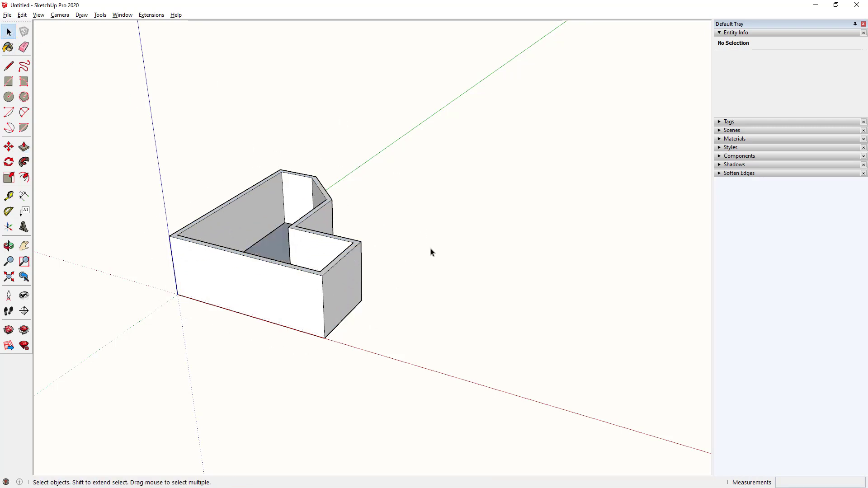
Step: Draw a second 4m by 8m floor rectangle along the red axis
{"action": "left_click", "coordinate": [8, 81]}
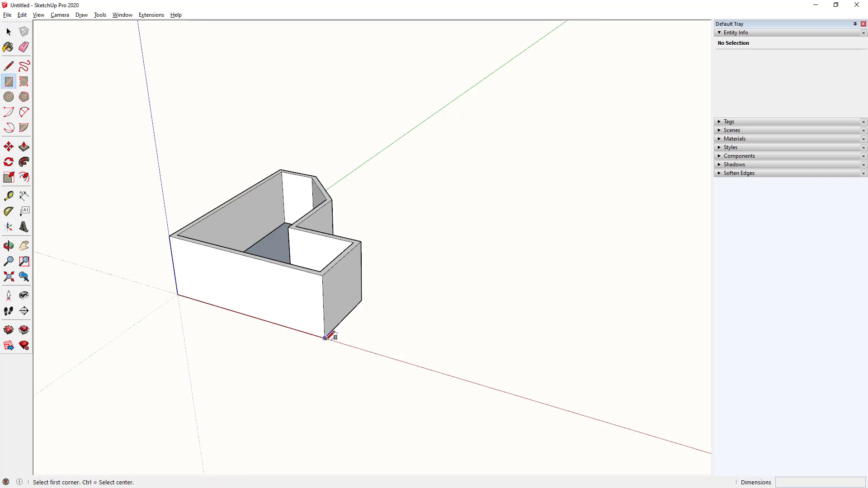
{"action": "mouse_move", "coordinate": [325, 338]}
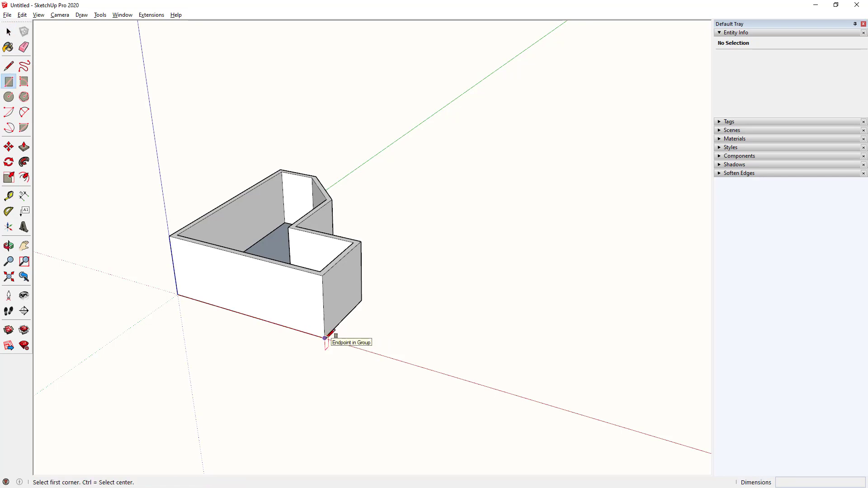
{"action": "left_click", "coordinate": [324, 338]}
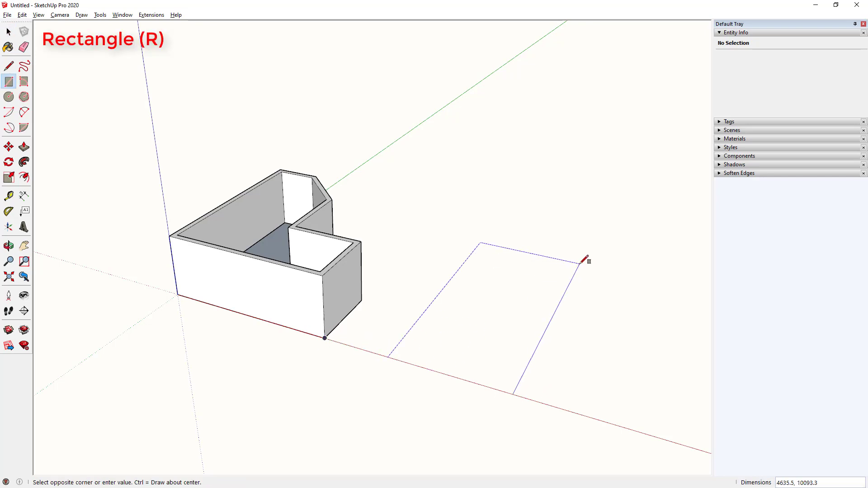
{"action": "type", "text": "4m,8m"}
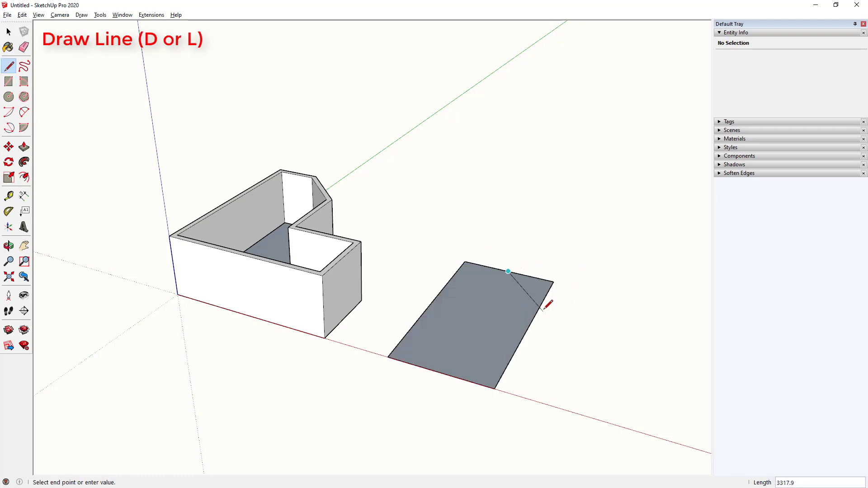
Step: Cut its far corner with a line, erase extra edges, and offset the L-shaped face
{"action": "left_click", "coordinate": [8, 81]}
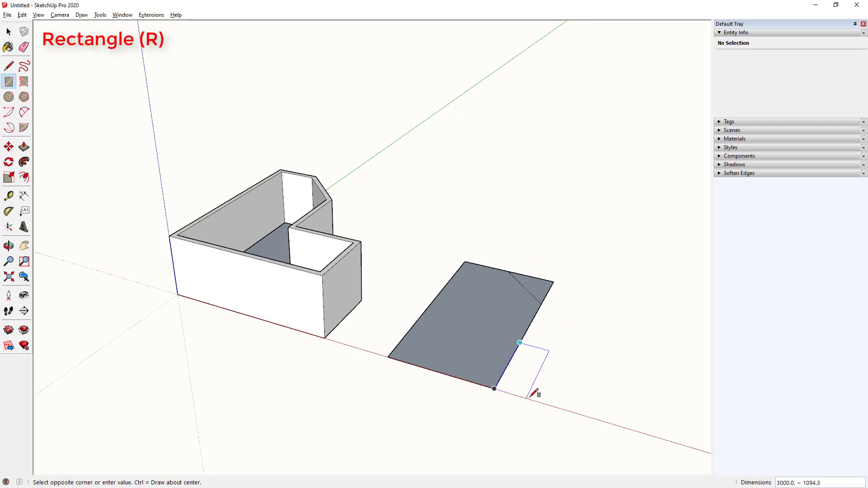
{"action": "mouse_move", "coordinate": [586, 411]}
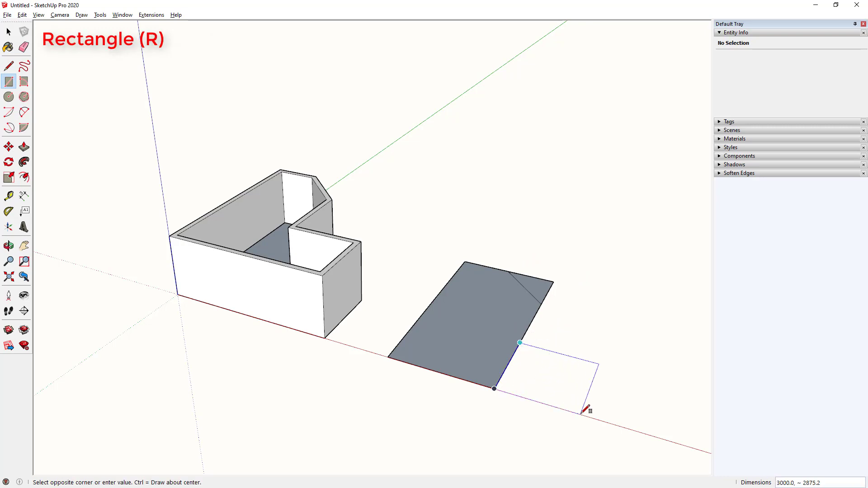
{"action": "key", "text": "e"}
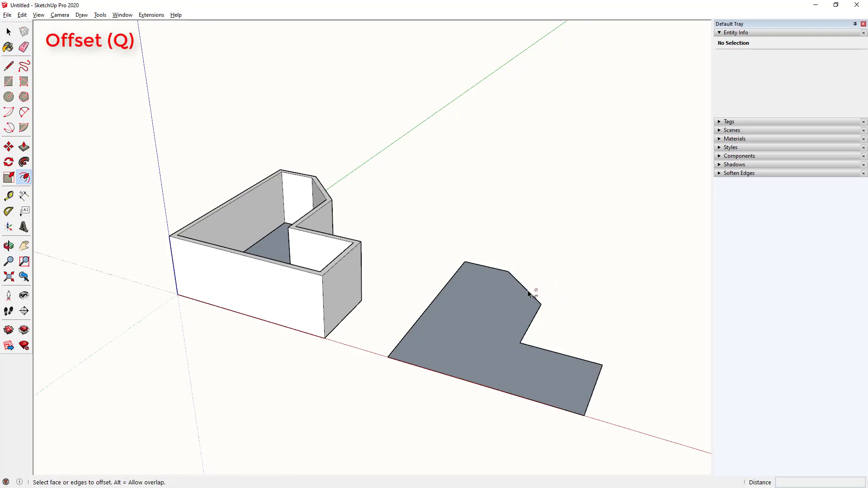
{"action": "left_click", "coordinate": [528, 292]}
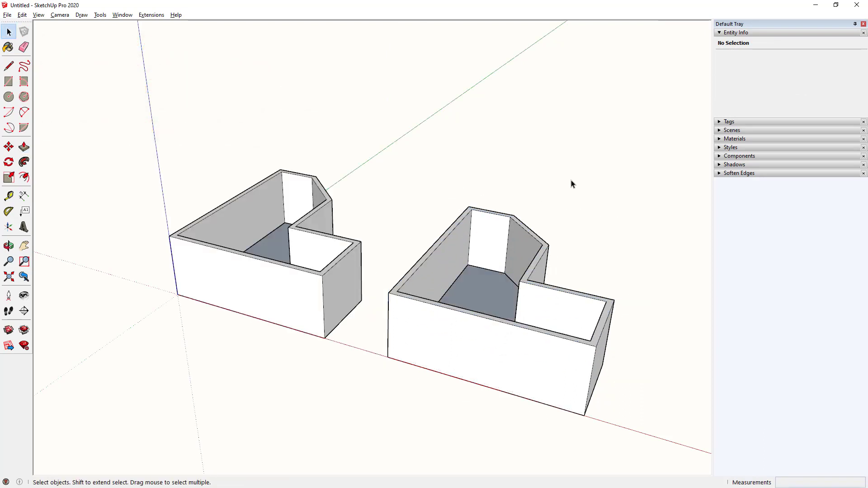
{"action": "mouse_move", "coordinate": [617, 139]}
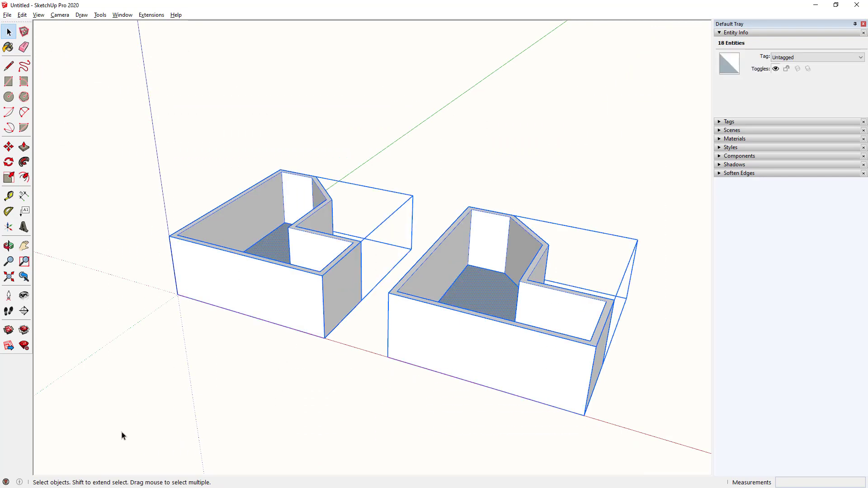
Step: Delete both rooms and unpin the Default Tray so it auto-hides
{"action": "left_click", "coordinate": [38, 15]}
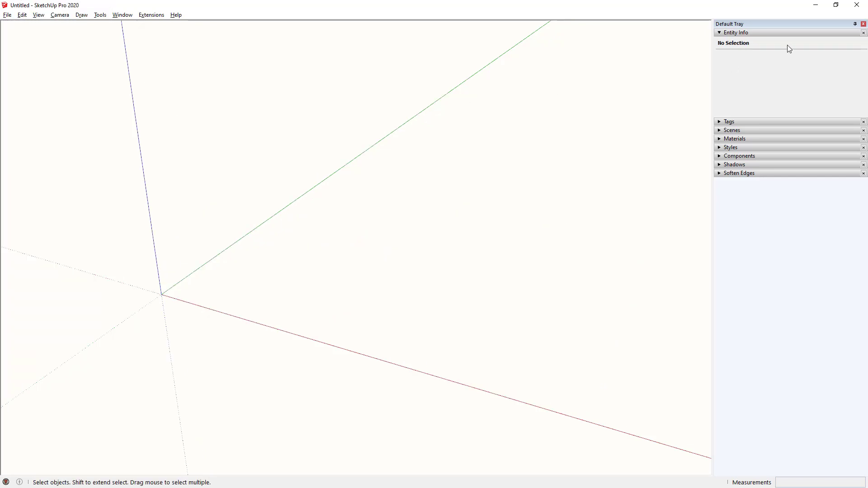
{"action": "left_click", "coordinate": [854, 24]}
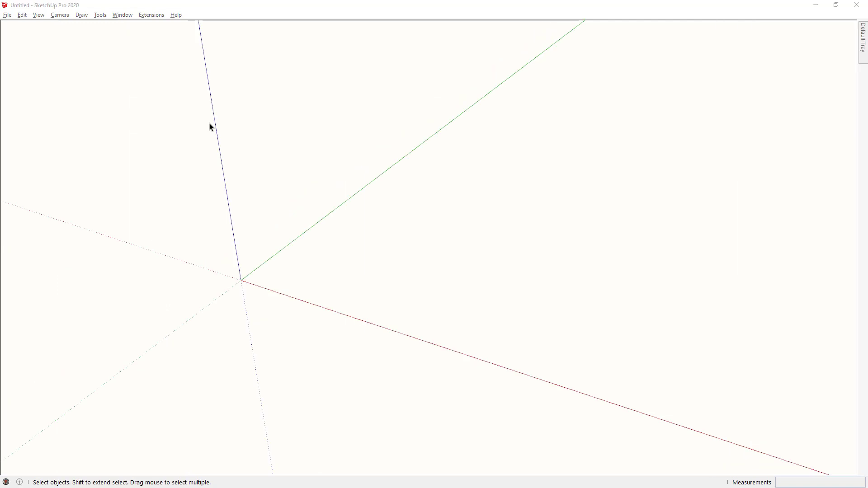
{"action": "left_click", "coordinate": [122, 14]}
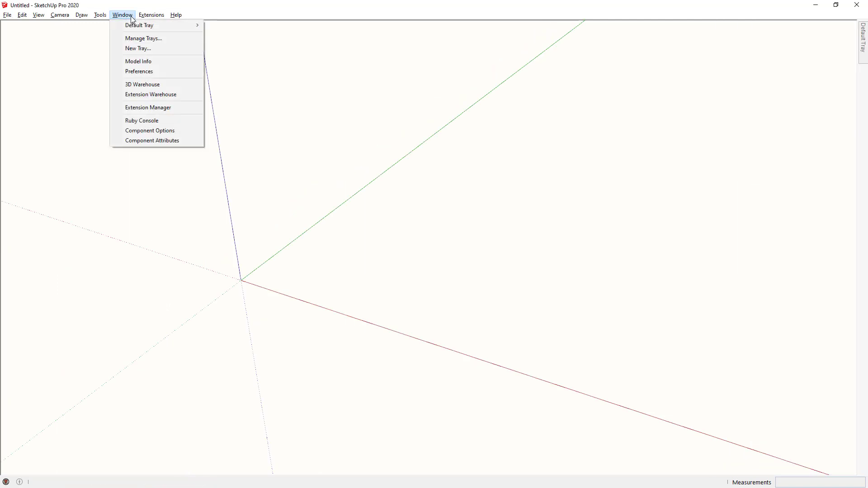
{"action": "mouse_move", "coordinate": [139, 71]}
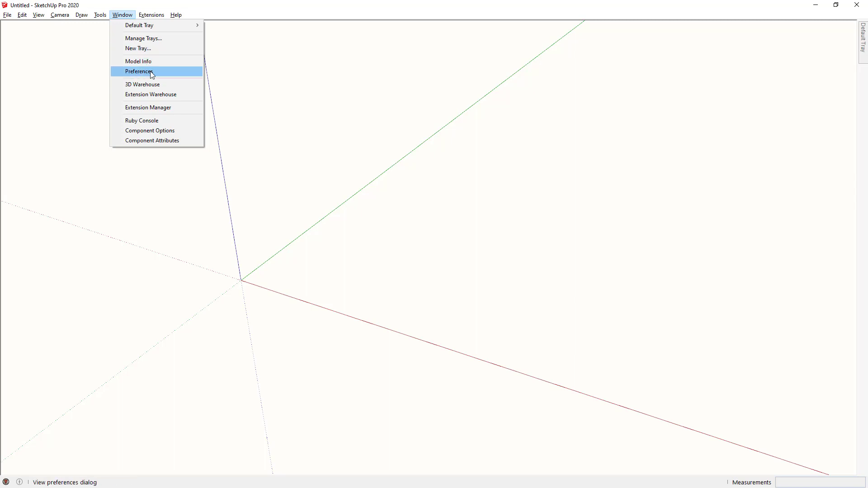
Step: Filter shortcuts by 'line', remove D from Draw/Lines/Line, then add D back
{"action": "left_click", "coordinate": [139, 71]}
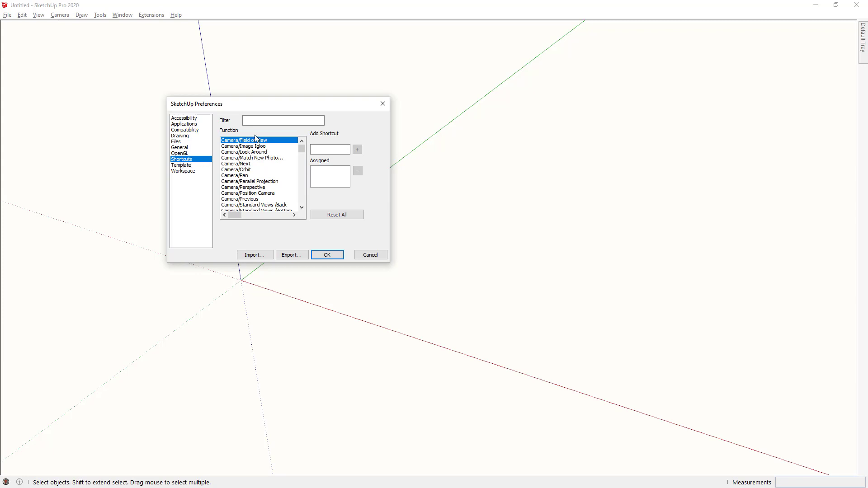
{"action": "left_click", "coordinate": [282, 120]}
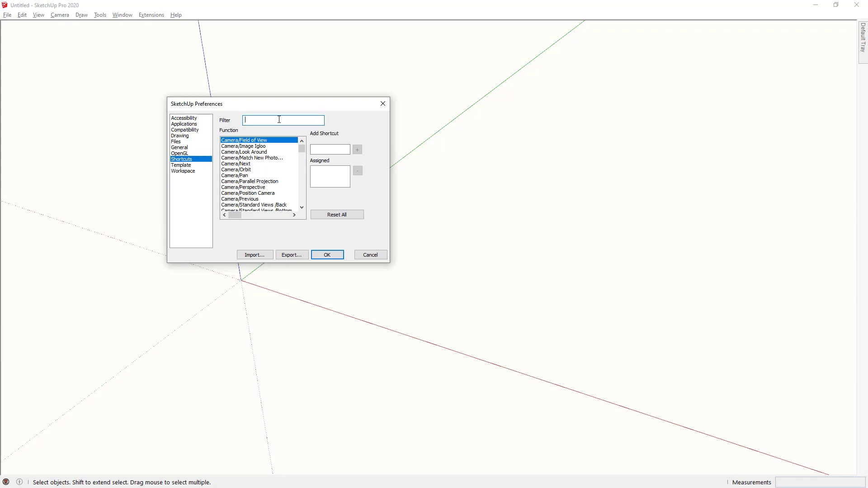
{"action": "type", "text": "line"}
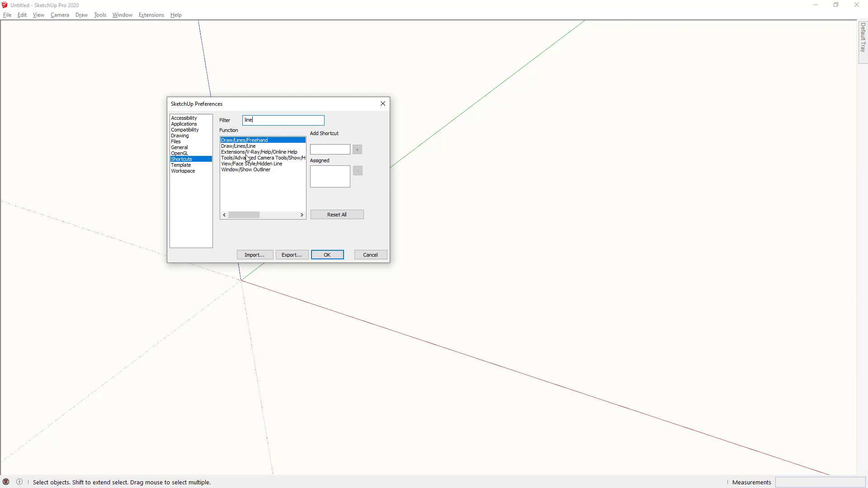
{"action": "left_click", "coordinate": [238, 146]}
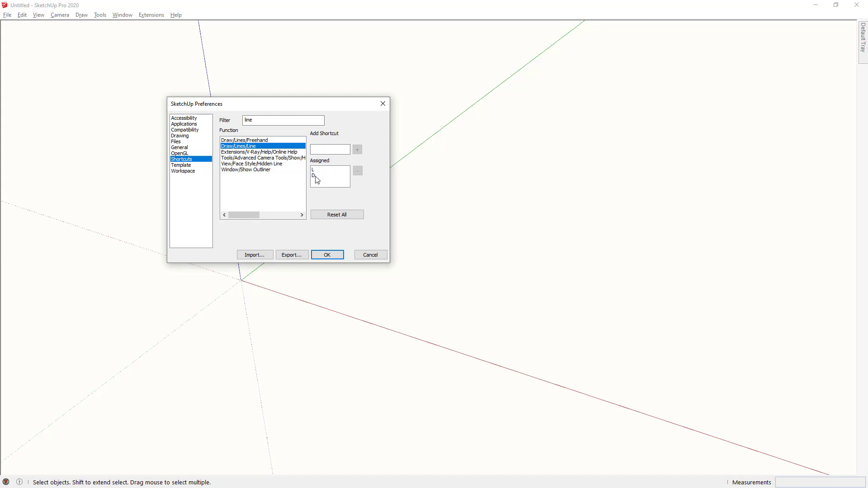
{"action": "left_click", "coordinate": [321, 175]}
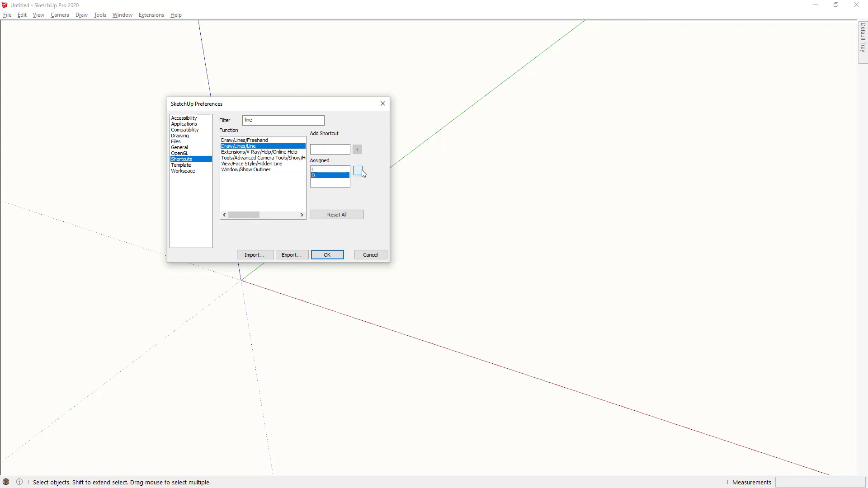
{"action": "left_click", "coordinate": [357, 170]}
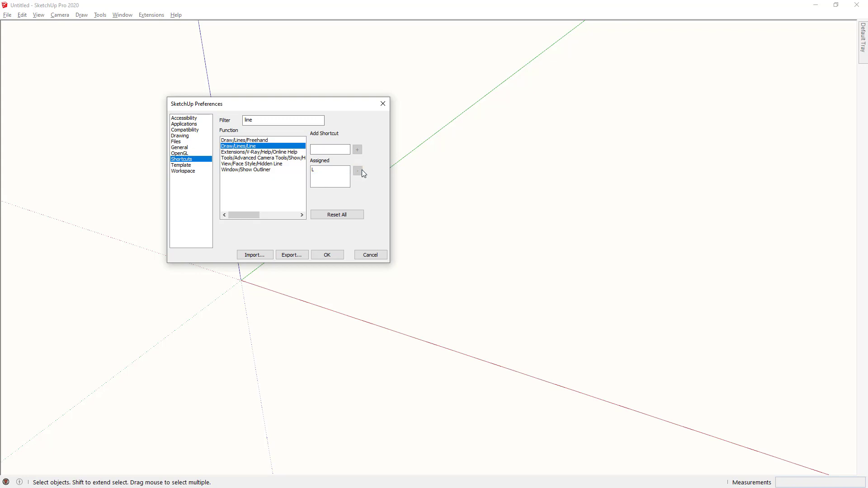
{"action": "left_click", "coordinate": [330, 150]}
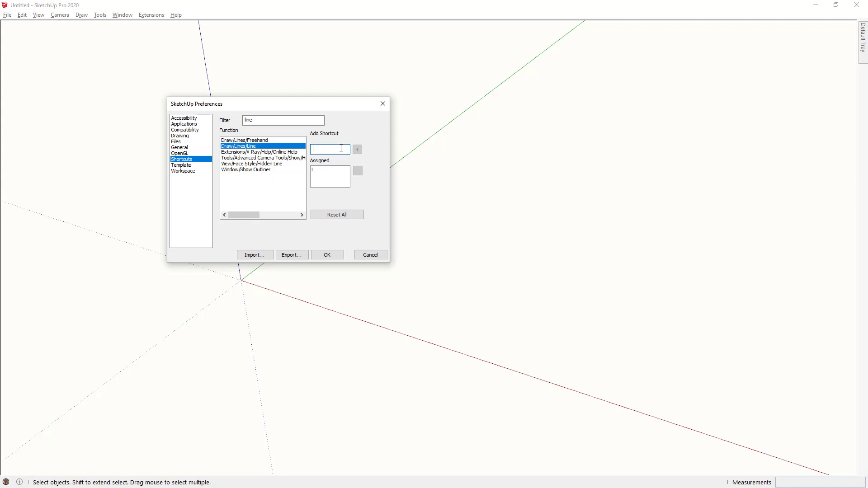
{"action": "type", "text": "D"}
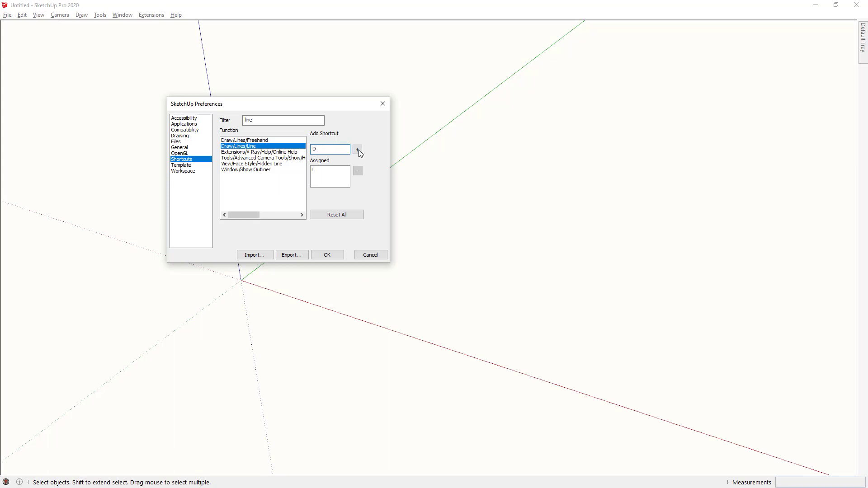
{"action": "left_click", "coordinate": [357, 150]}
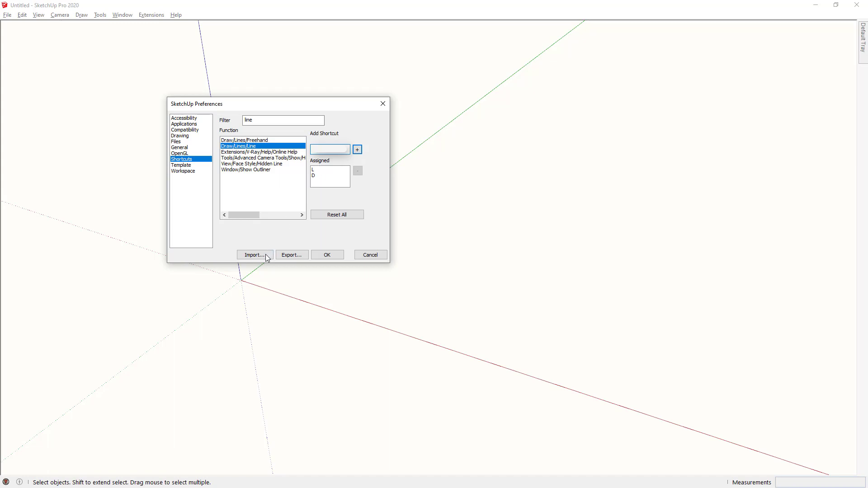
Step: Choose Recommended Shortcuts PC.dat for import, with File locations unticked in Options
{"action": "left_click", "coordinate": [254, 255]}
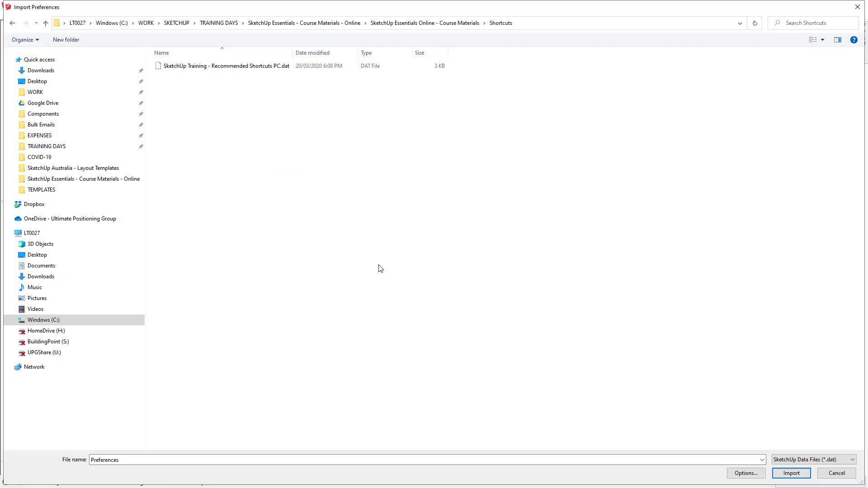
{"action": "mouse_move", "coordinate": [290, 109]}
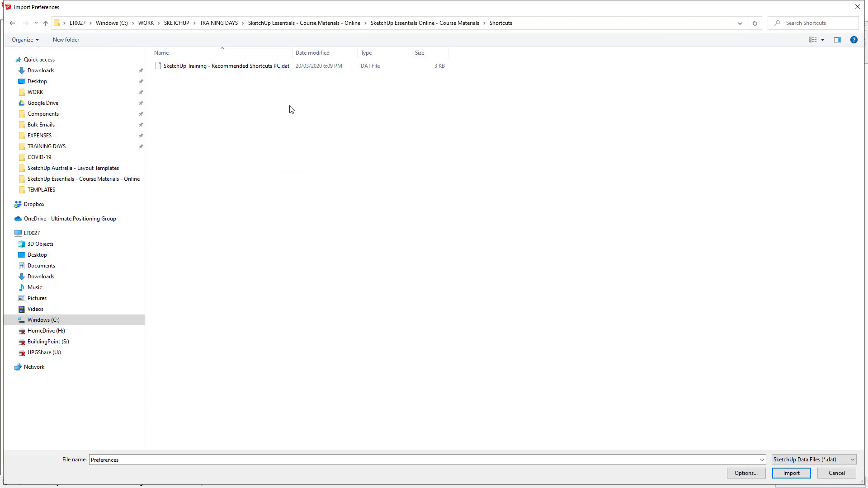
{"action": "mouse_move", "coordinate": [224, 66]}
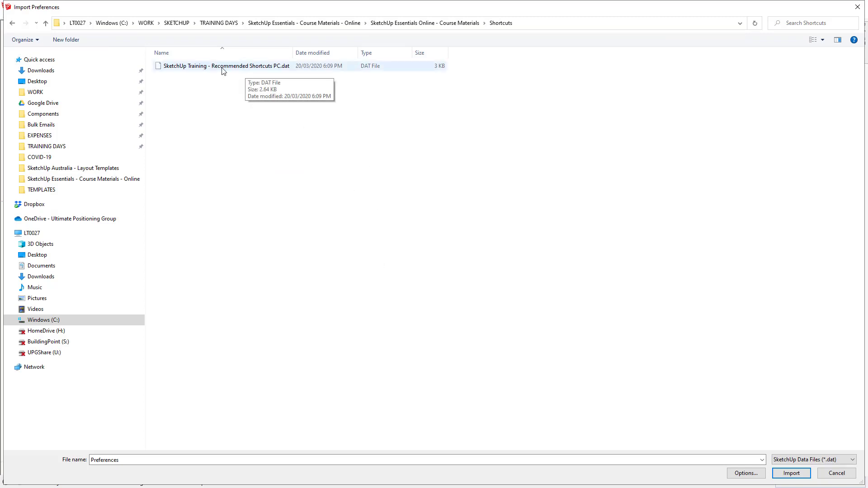
{"action": "mouse_move", "coordinate": [241, 69]}
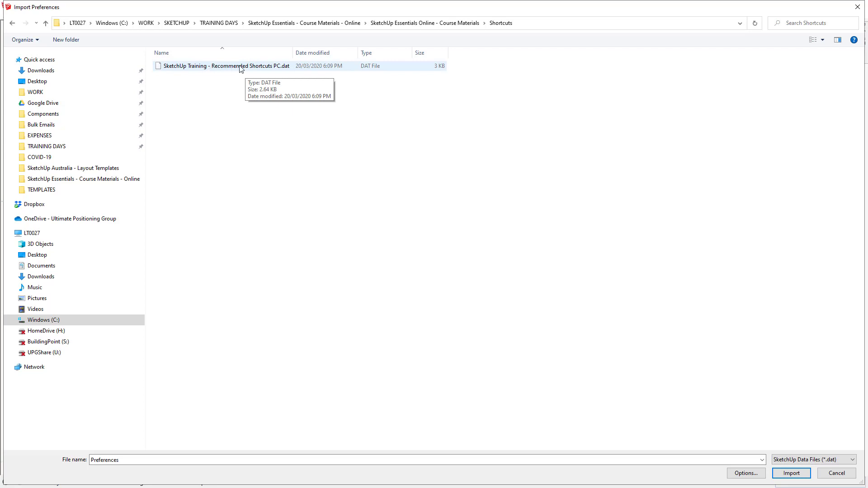
{"action": "mouse_move", "coordinate": [265, 69]}
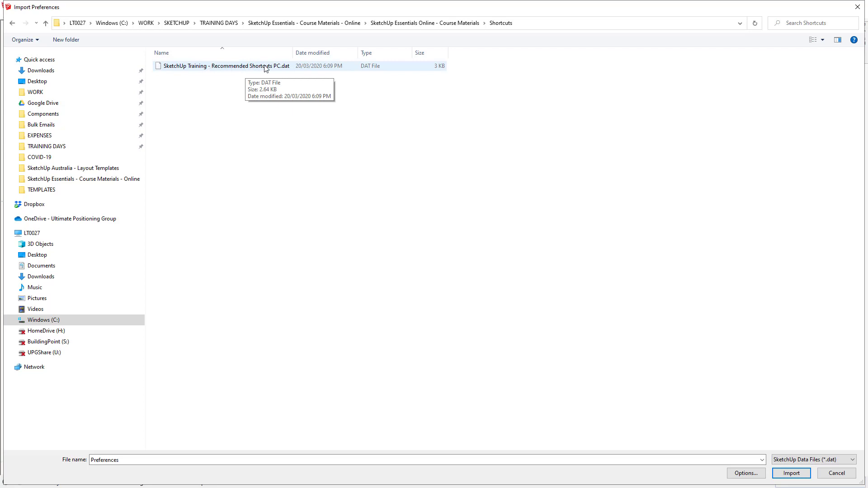
{"action": "left_click", "coordinate": [224, 65]}
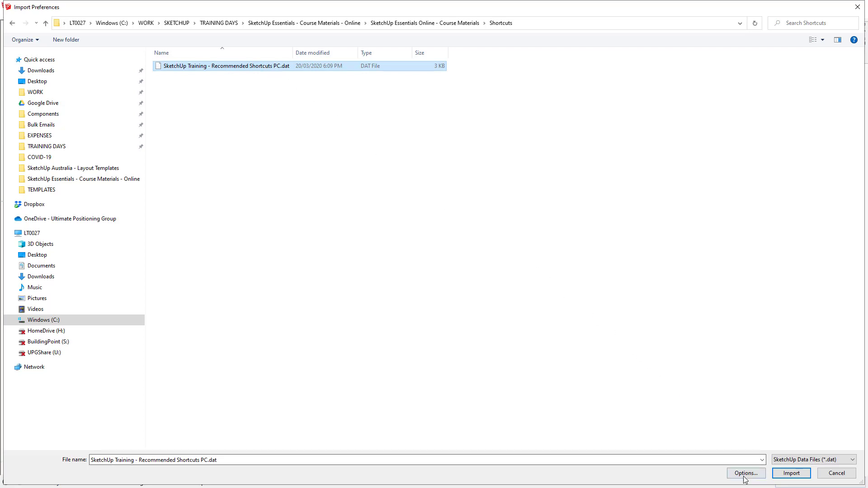
{"action": "left_click", "coordinate": [744, 473]}
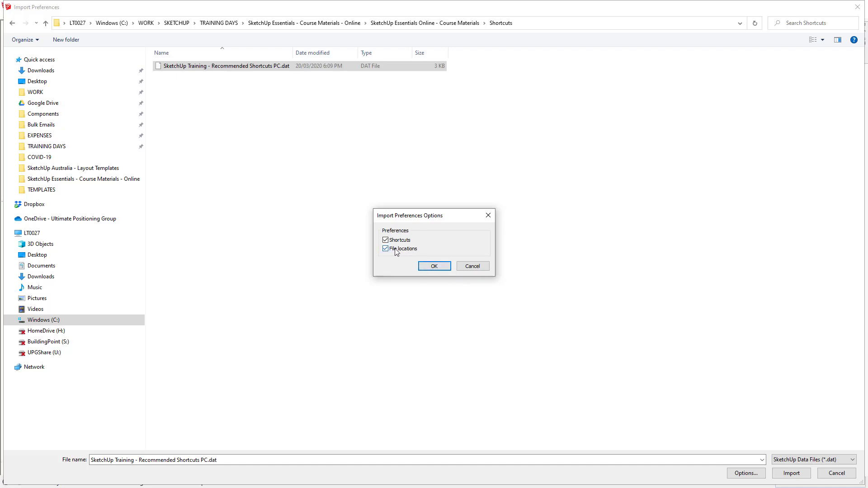
{"action": "mouse_move", "coordinate": [404, 255]}
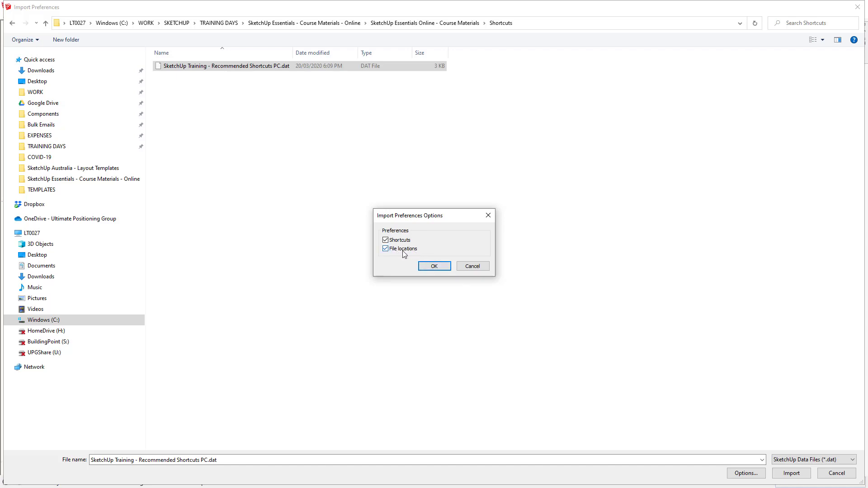
{"action": "left_click", "coordinate": [385, 248]}
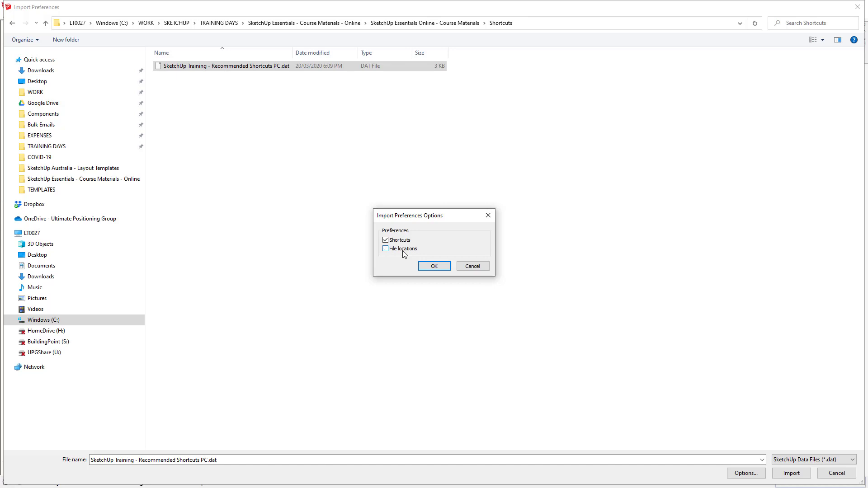
{"action": "left_click", "coordinate": [434, 266]}
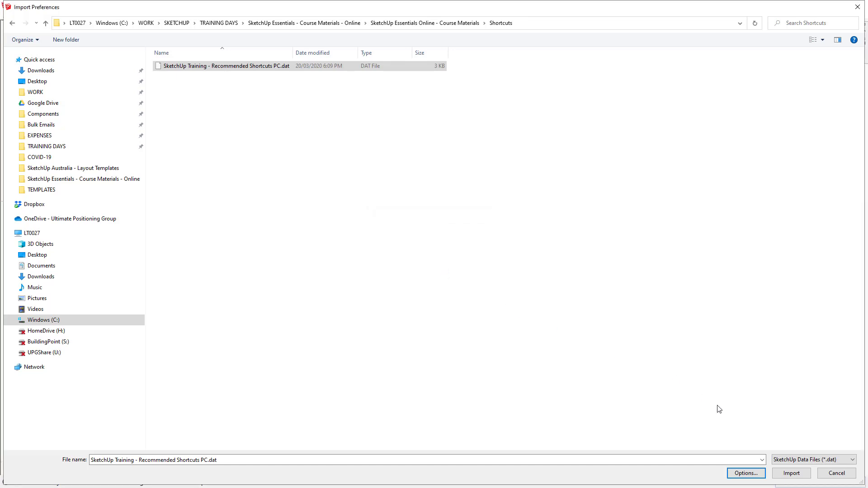
Step: Import the recommended shortcuts, confirm Line still has L and D, and close Preferences
{"action": "left_click", "coordinate": [790, 473]}
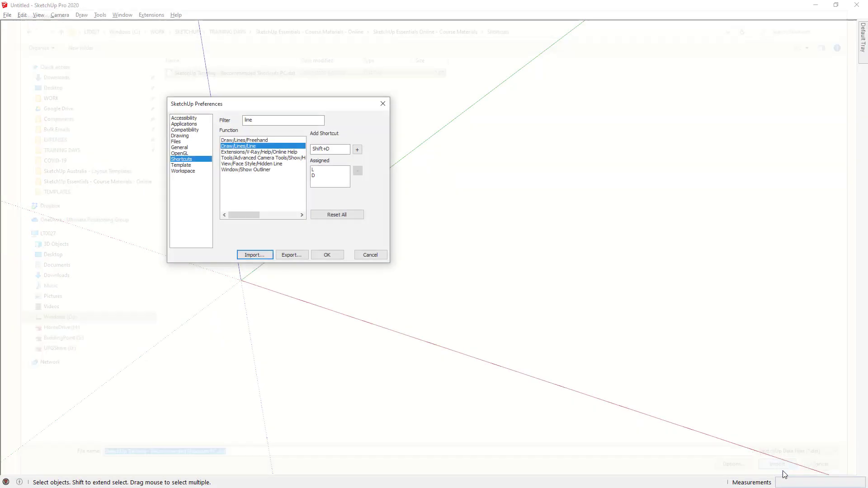
{"action": "left_click", "coordinate": [245, 140]}
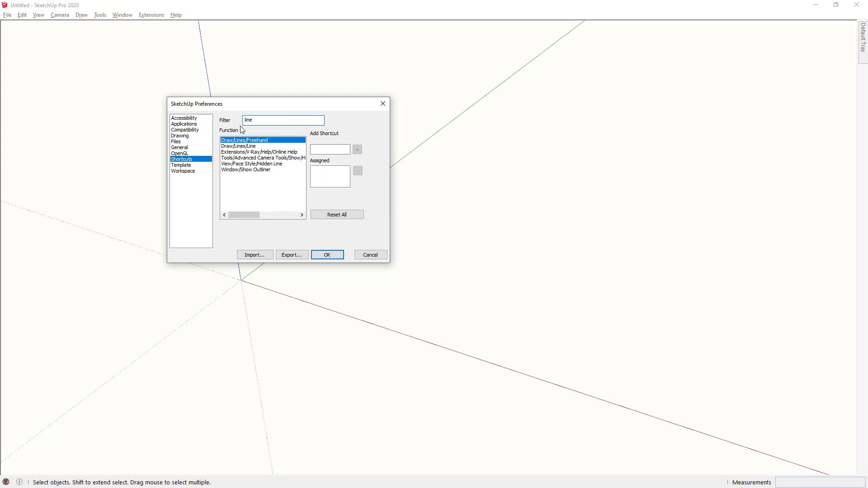
{"action": "left_click", "coordinate": [237, 145]}
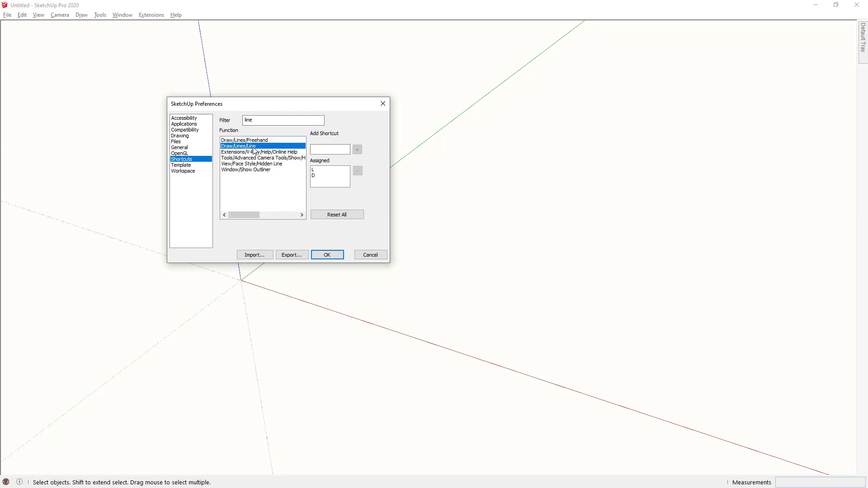
{"action": "mouse_move", "coordinate": [341, 170]}
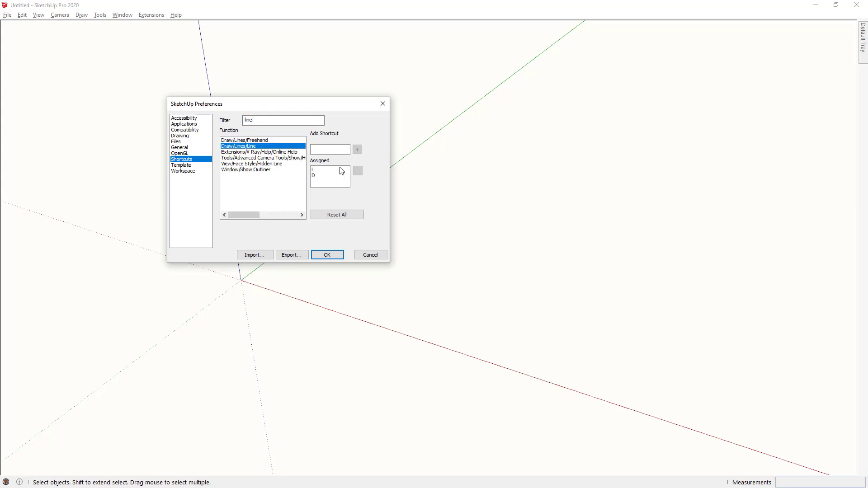
{"action": "mouse_move", "coordinate": [331, 172]}
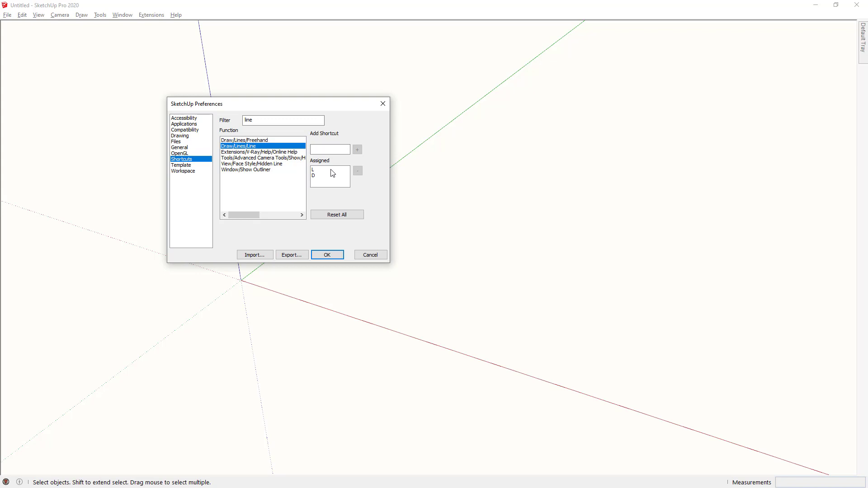
{"action": "mouse_move", "coordinate": [341, 243]}
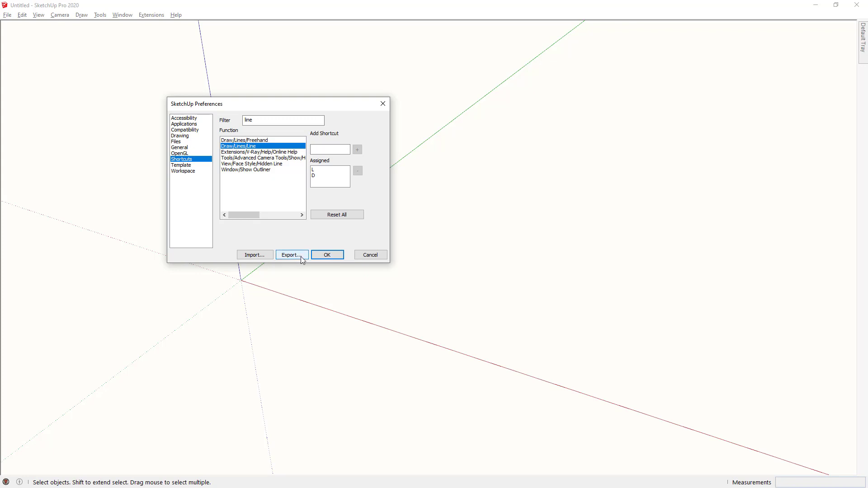
{"action": "mouse_move", "coordinate": [322, 259]}
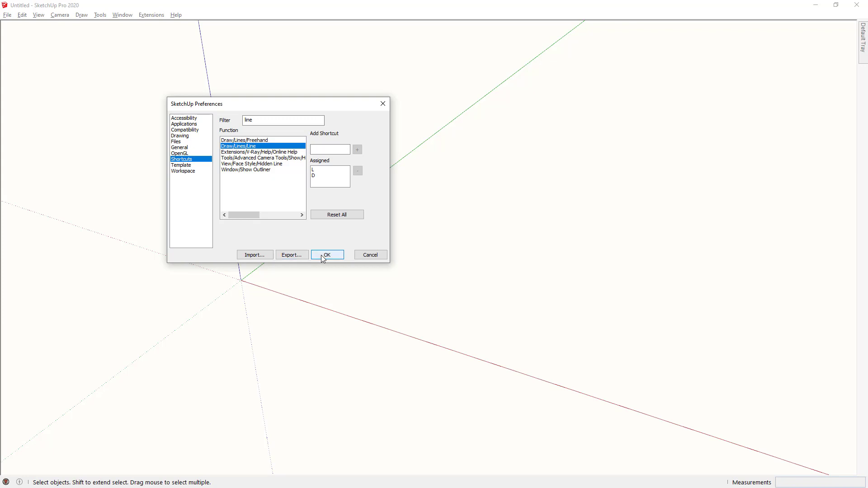
{"action": "left_click", "coordinate": [326, 254]}
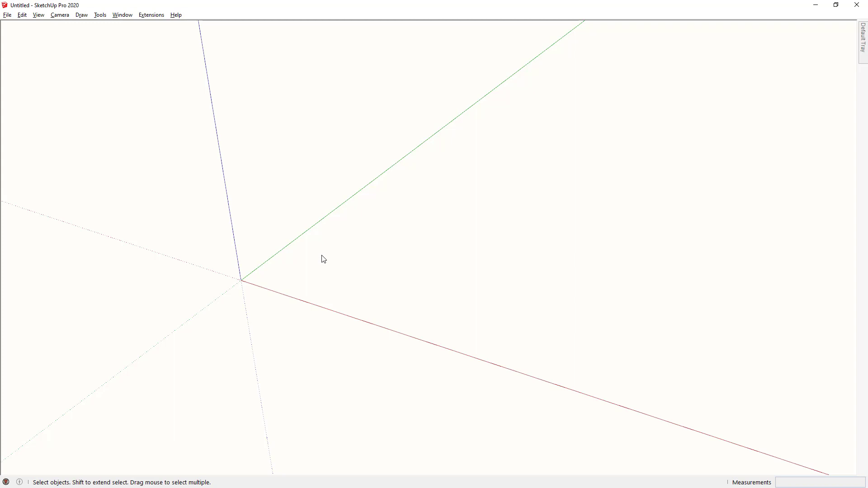
Step: Draw a box at the origin and group it with G
{"action": "key", "text": "r"}
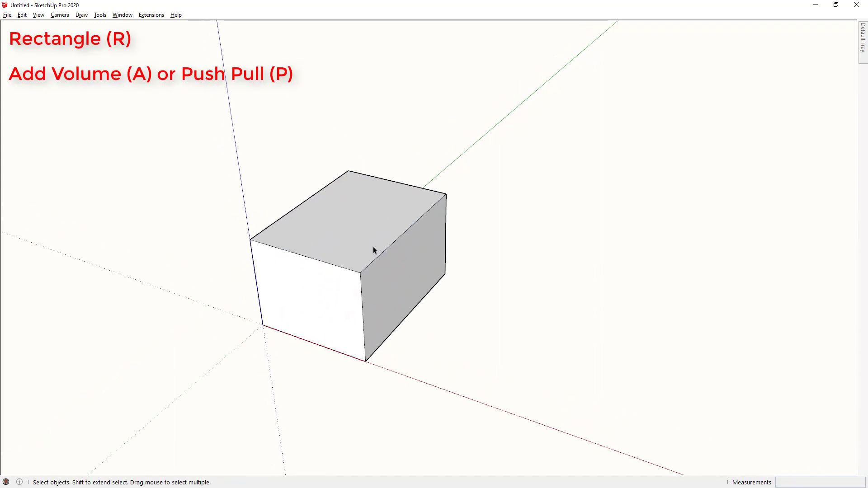
{"action": "mouse_move", "coordinate": [359, 251]}
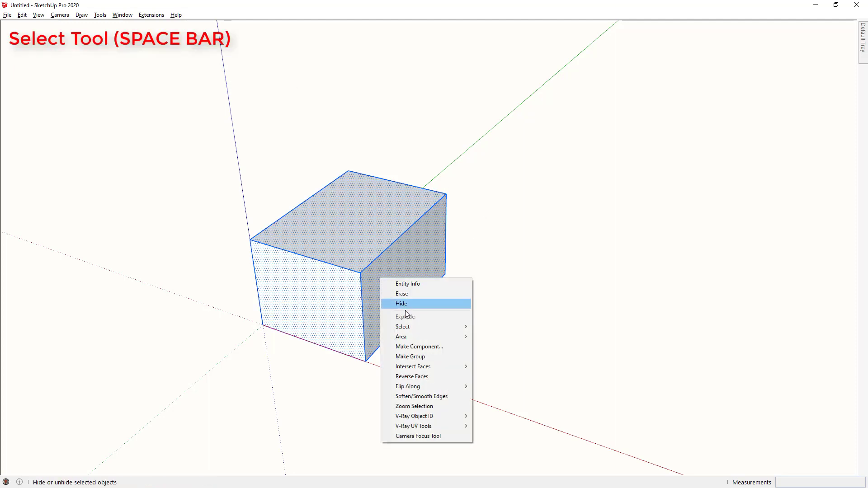
{"action": "mouse_move", "coordinate": [410, 356]}
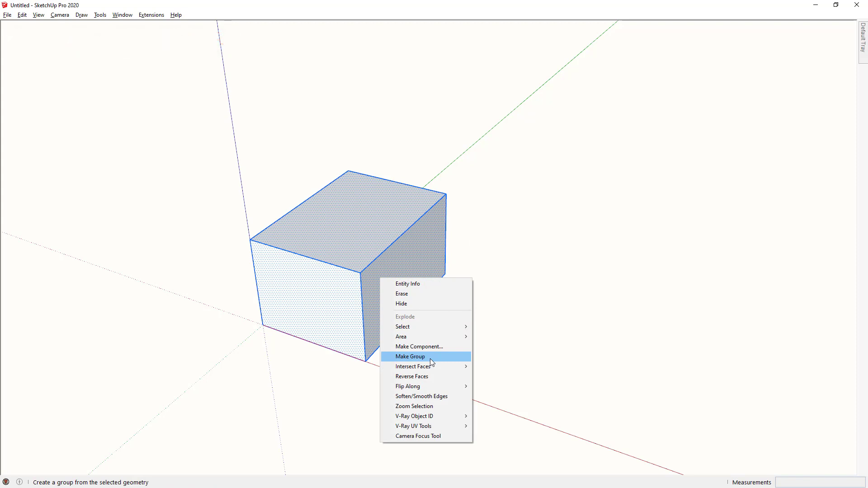
{"action": "mouse_move", "coordinate": [402, 327]}
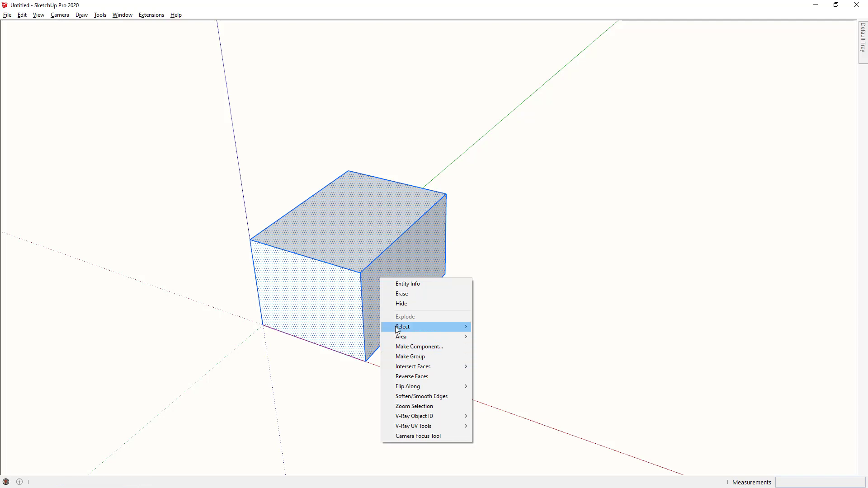
{"action": "left_click", "coordinate": [409, 356]}
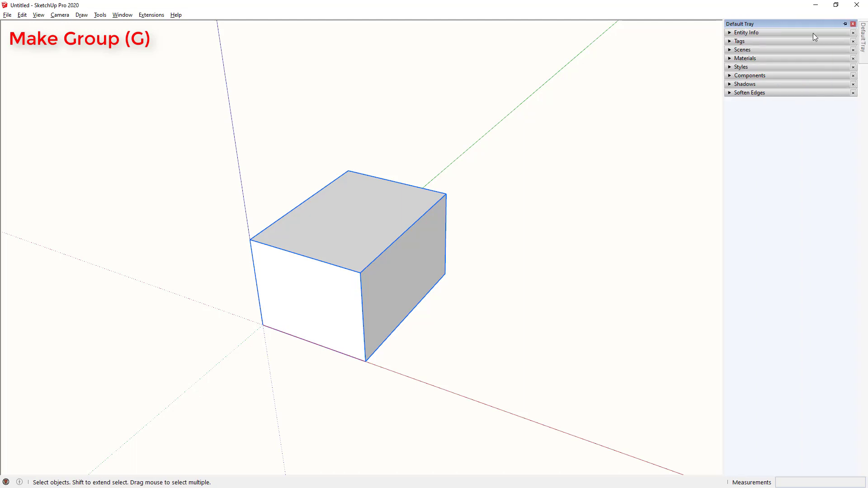
Step: Draw a larger second box beside the first and make it a component via Shift+G
{"action": "left_click", "coordinate": [747, 32]}
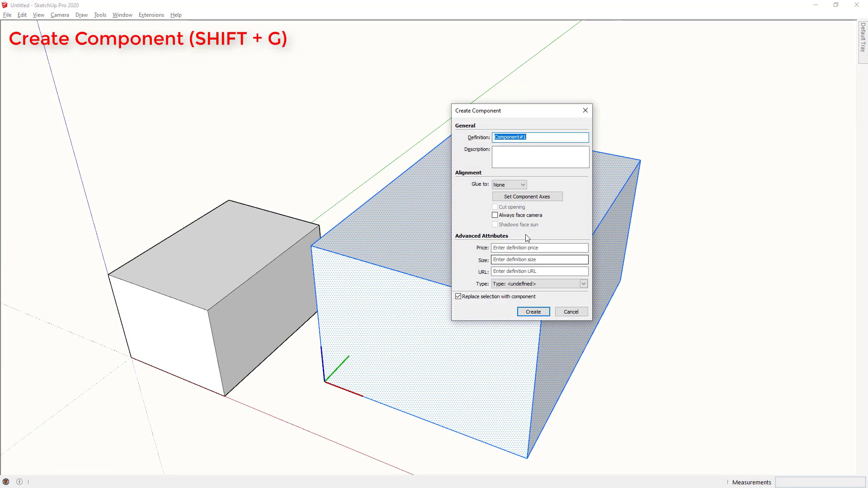
{"action": "left_click", "coordinate": [532, 311]}
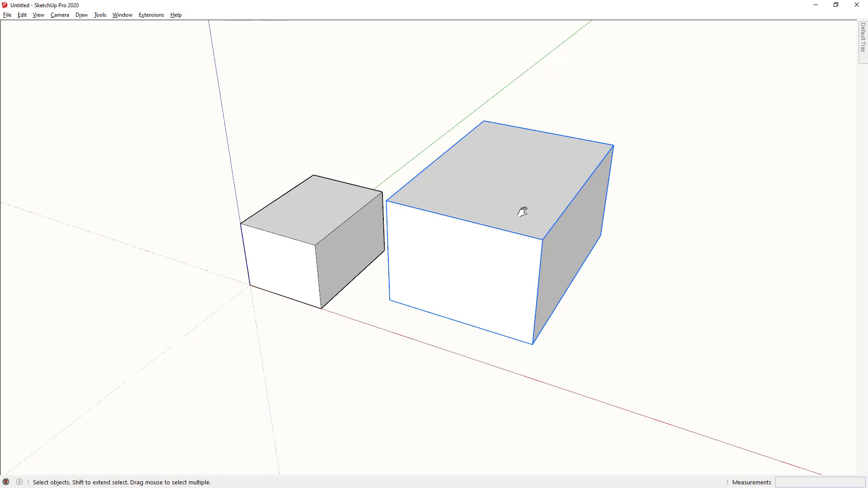
{"action": "mouse_move", "coordinate": [197, 84]}
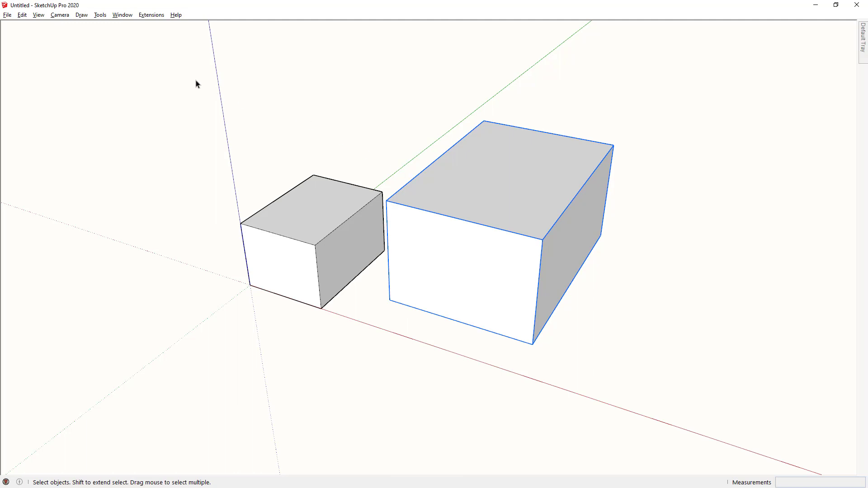
Step: Show View > Component Edit with Hide Rest Of Model (Alt+R) and Hide Similar Components (Alt+S)
{"action": "left_click", "coordinate": [38, 15]}
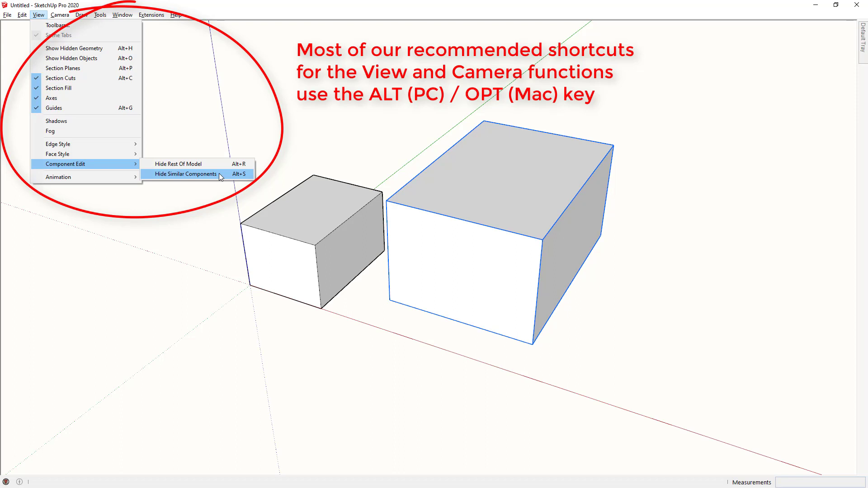
{"action": "mouse_move", "coordinate": [200, 164]}
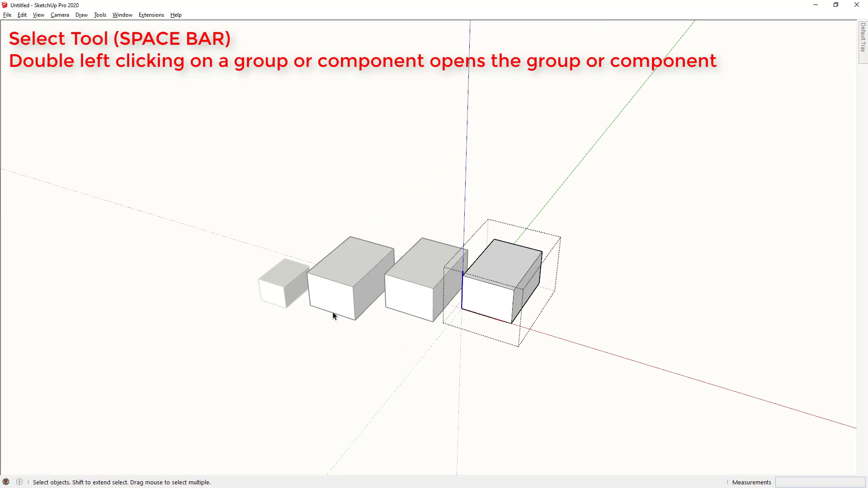
{"action": "mouse_move", "coordinate": [293, 282]}
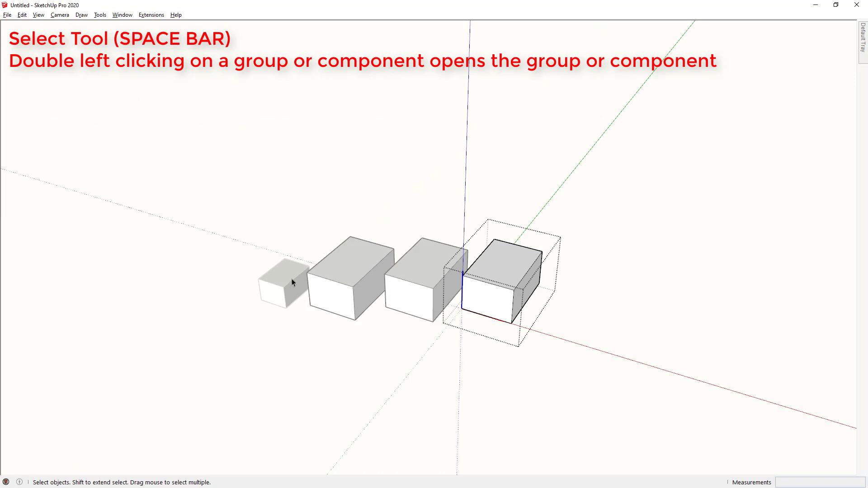
{"action": "mouse_move", "coordinate": [279, 316]}
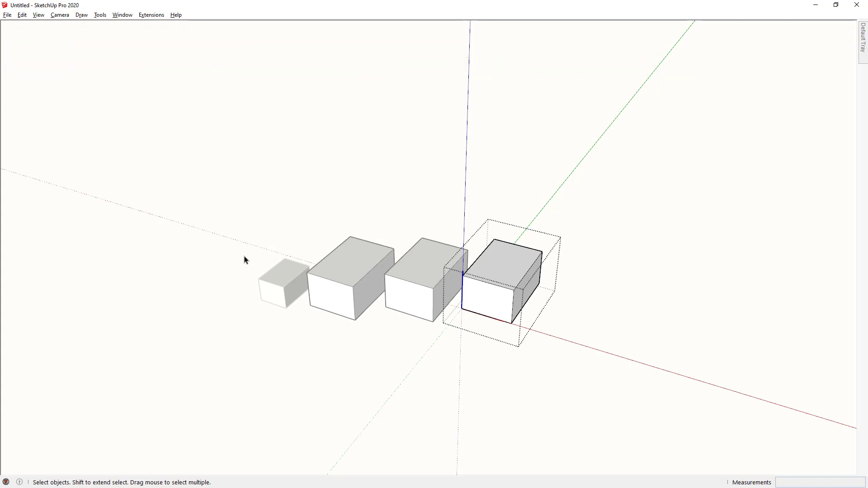
Step: While editing a component, hide the rest with Alt+R and similar copies with Alt+S
{"action": "key", "text": "alt+r"}
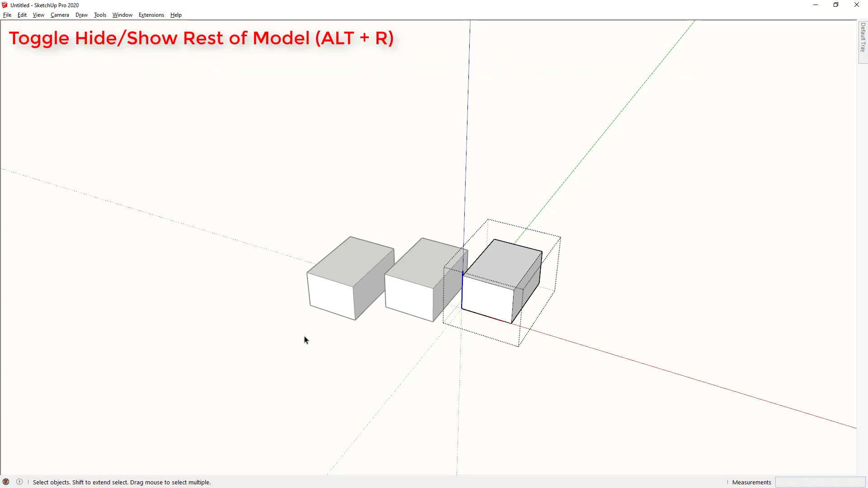
{"action": "mouse_move", "coordinate": [336, 291]}
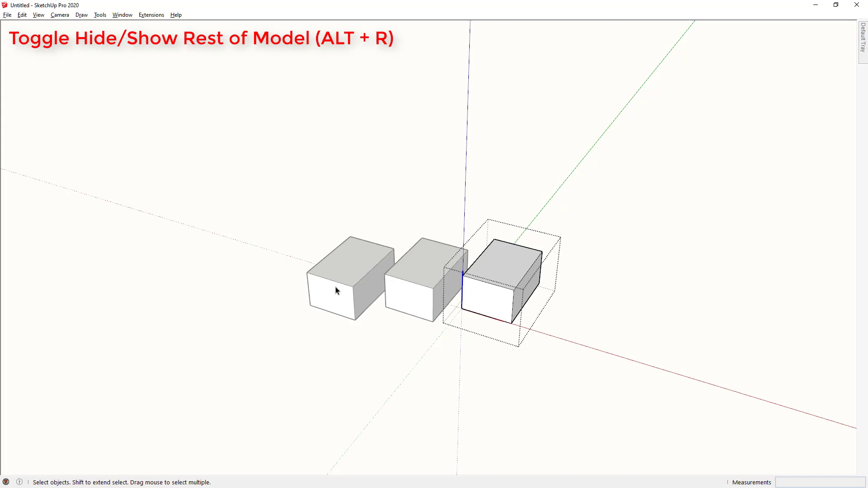
{"action": "mouse_move", "coordinate": [321, 237]}
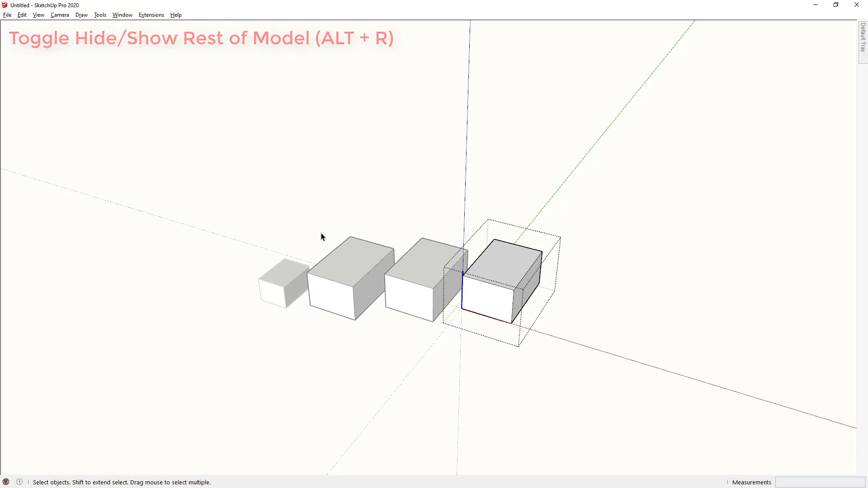
{"action": "key", "text": "alt+s"}
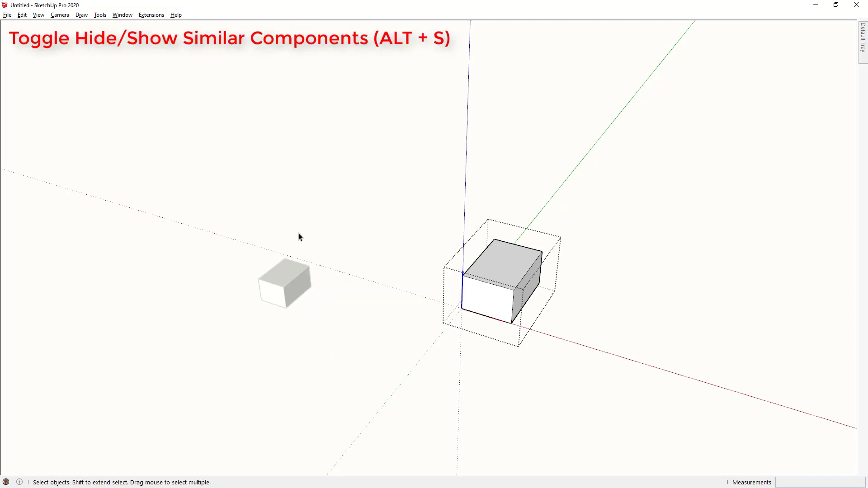
{"action": "mouse_move", "coordinate": [400, 355]}
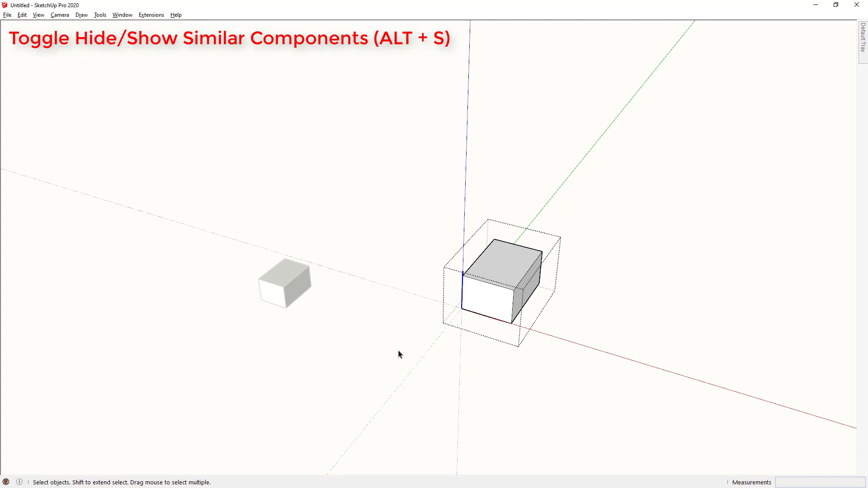
{"action": "key", "text": "alt+s"}
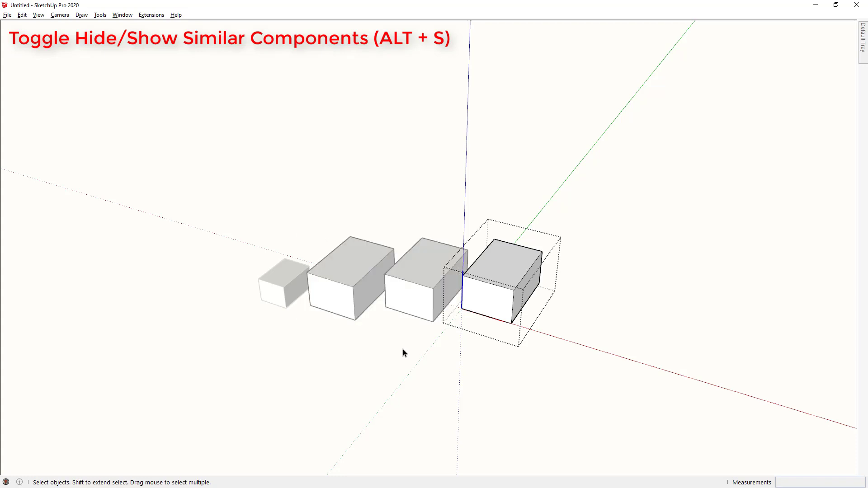
{"action": "key", "text": "alt+s"}
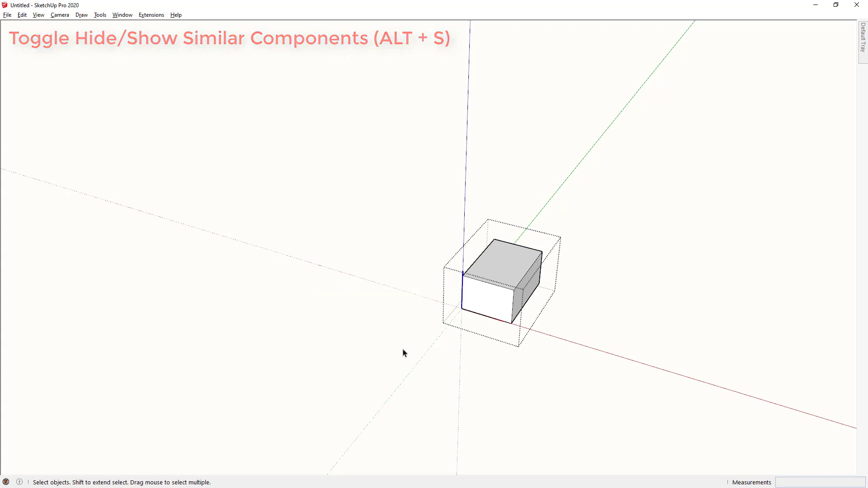
{"action": "mouse_move", "coordinate": [628, 181]}
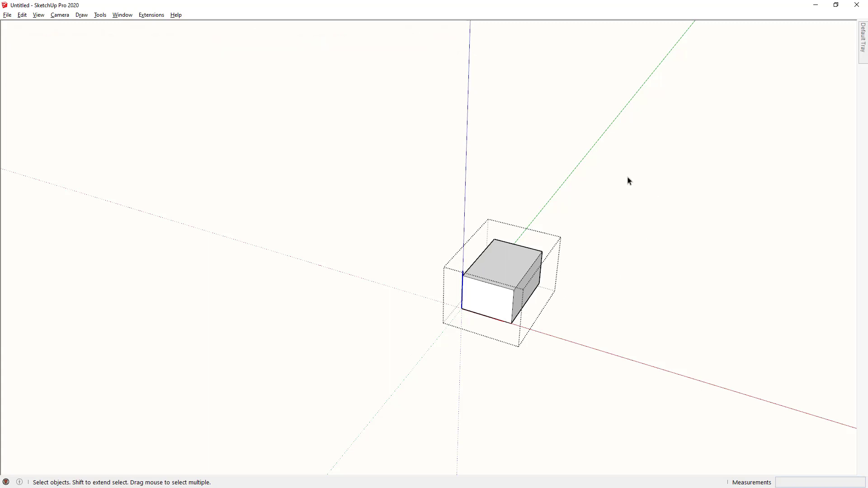
{"action": "mouse_move", "coordinate": [557, 332]}
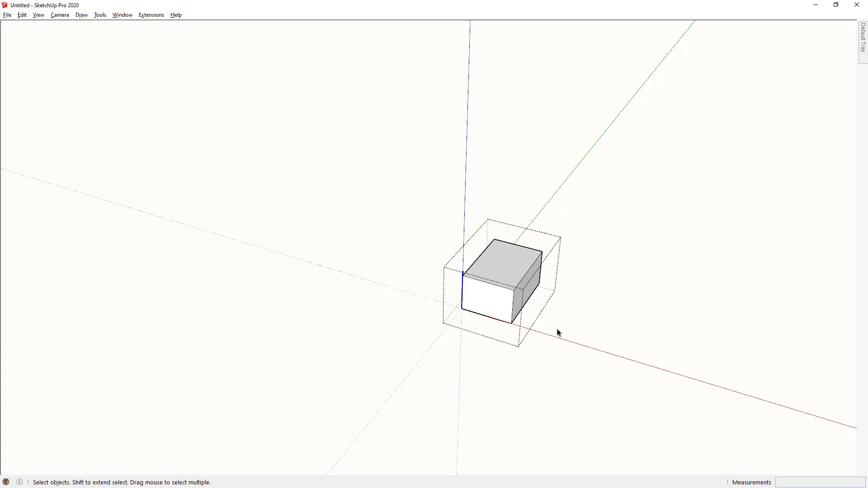
{"action": "left_click", "coordinate": [38, 14]}
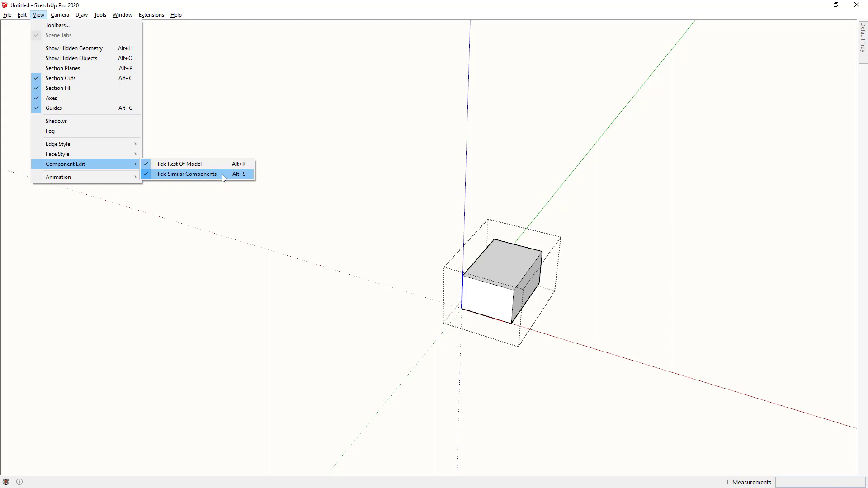
{"action": "mouse_move", "coordinate": [403, 259]}
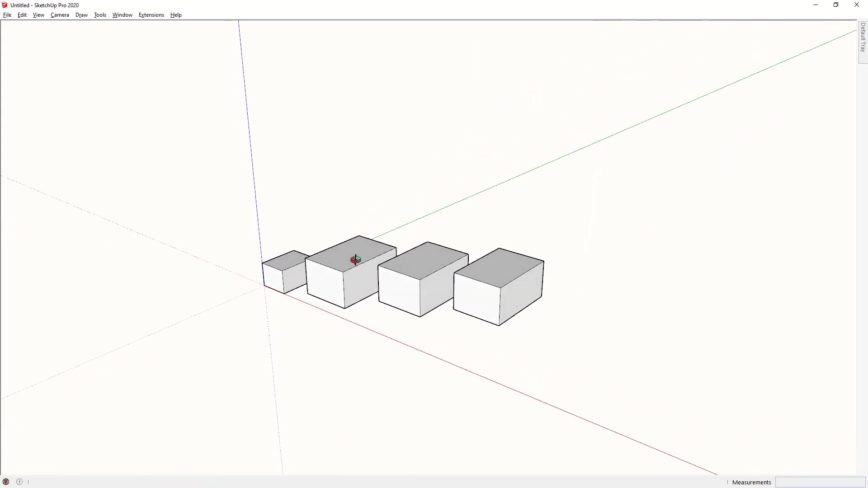
Step: Hide the second box via its context menu, then the two leftmost boxes with H
{"action": "right_click", "coordinate": [341, 271]}
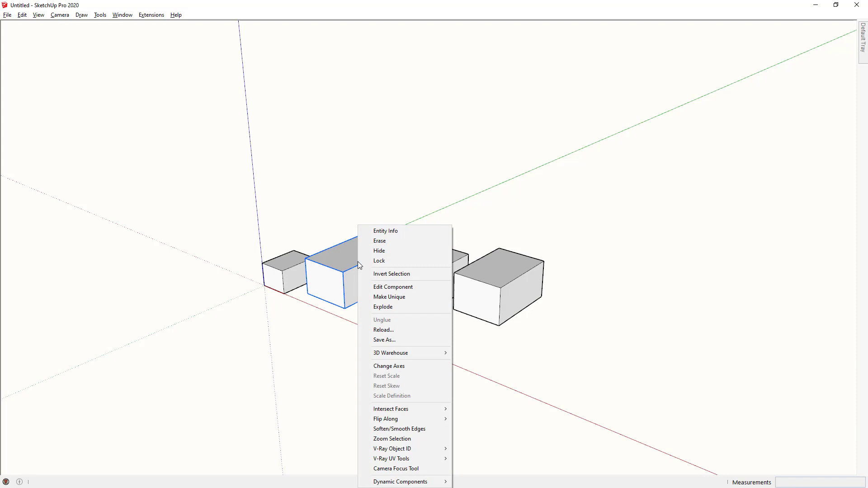
{"action": "mouse_move", "coordinate": [397, 255]}
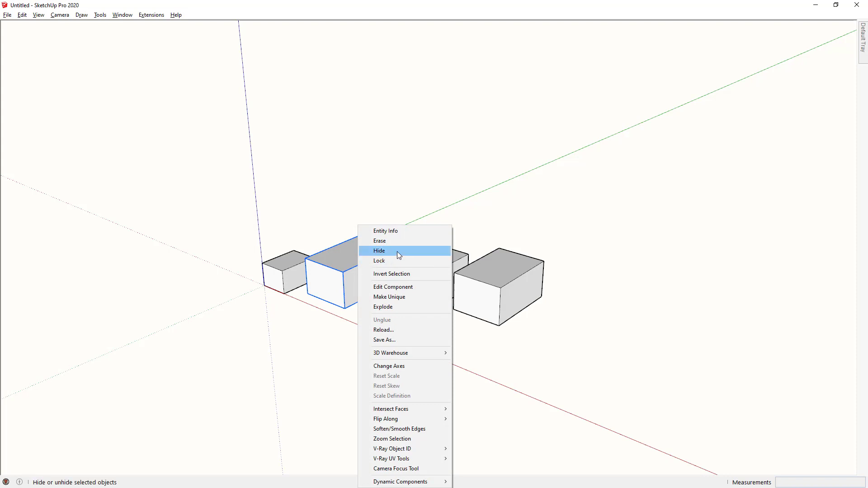
{"action": "left_click", "coordinate": [379, 251]}
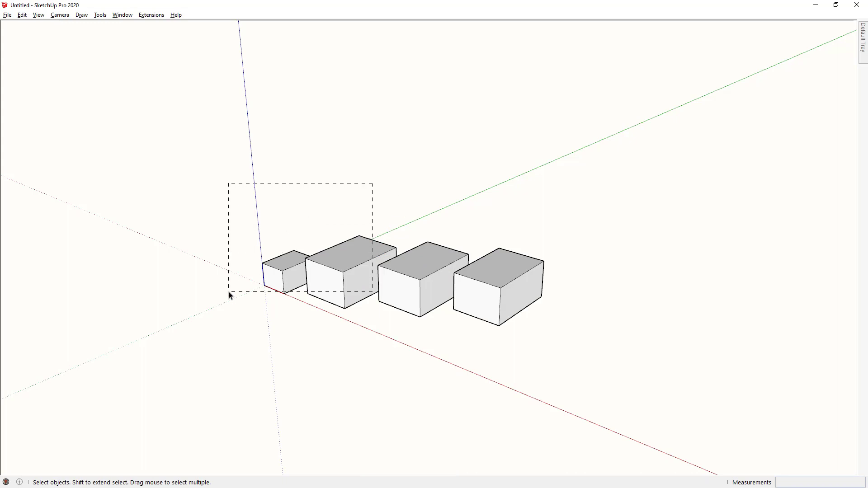
{"action": "key", "text": "h"}
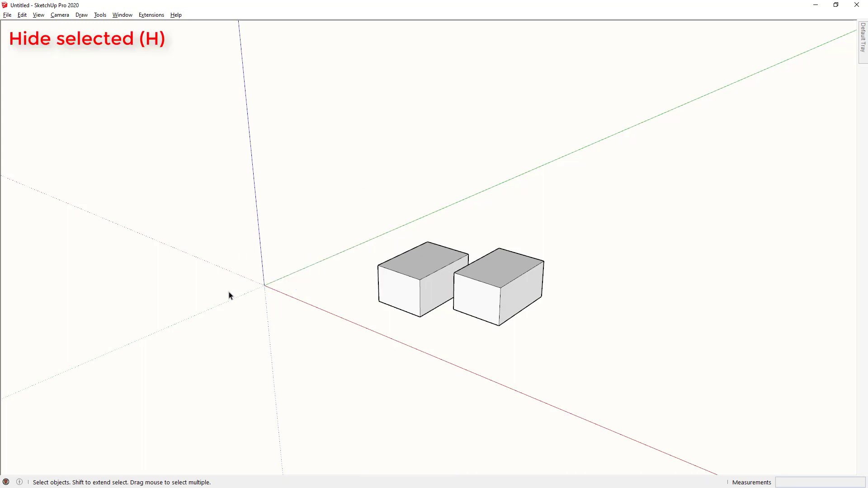
{"action": "mouse_move", "coordinate": [494, 320]}
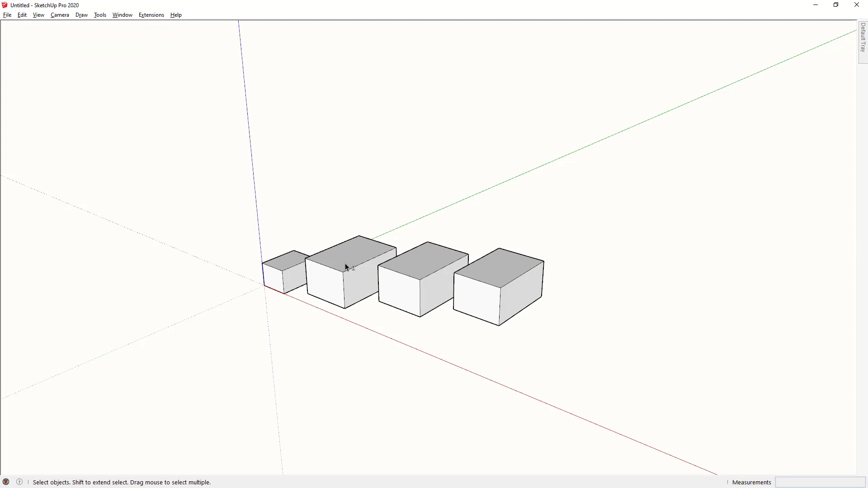
Step: Switch the camera to Parallel Projection from the Camera menu, then toggle it with V
{"action": "left_click", "coordinate": [59, 14]}
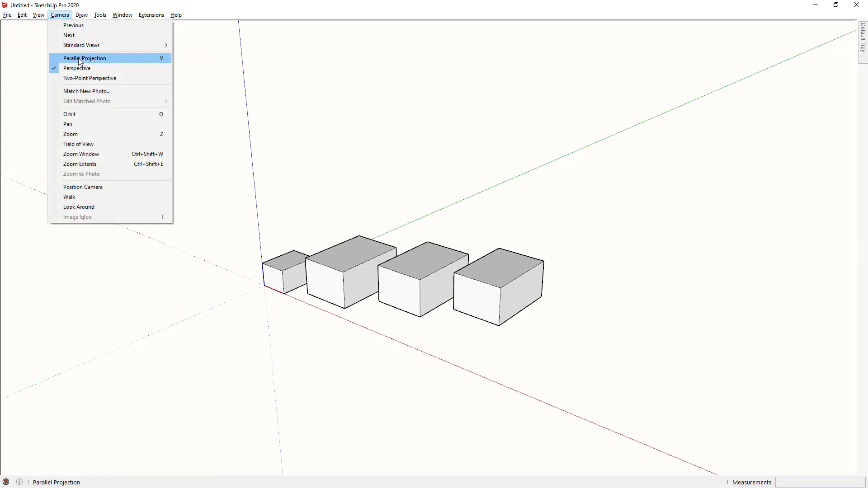
{"action": "mouse_move", "coordinate": [76, 67]}
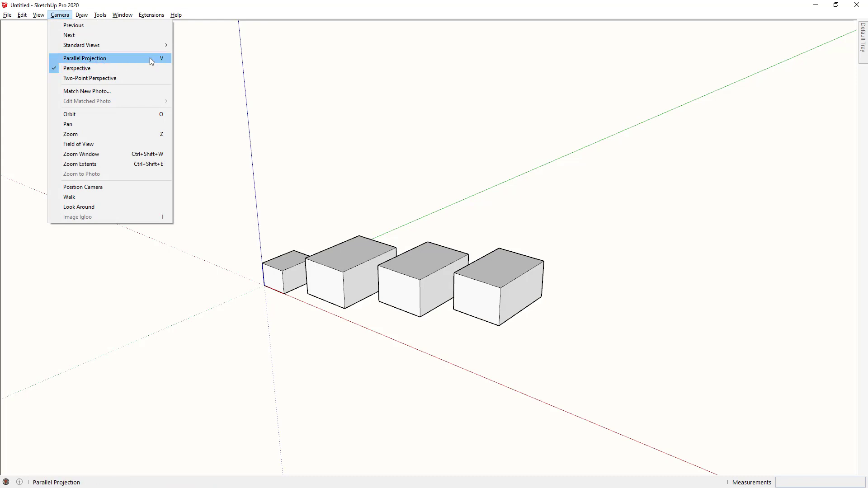
{"action": "left_click", "coordinate": [84, 57]}
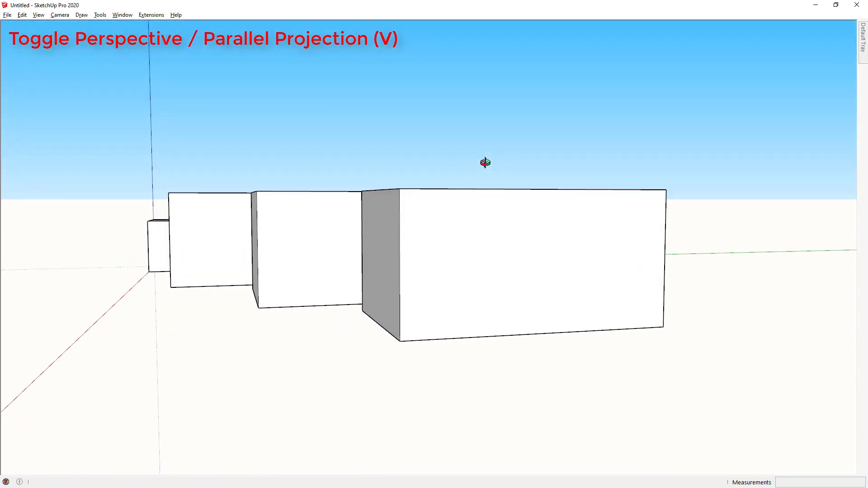
{"action": "key", "text": "v"}
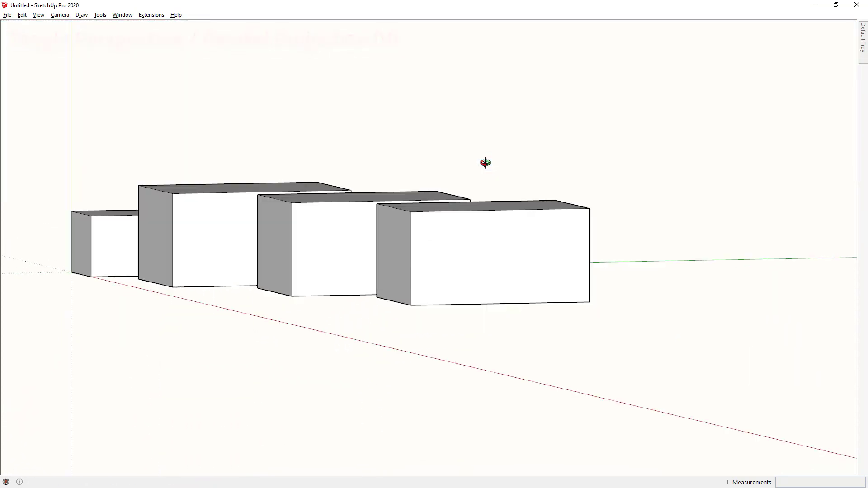